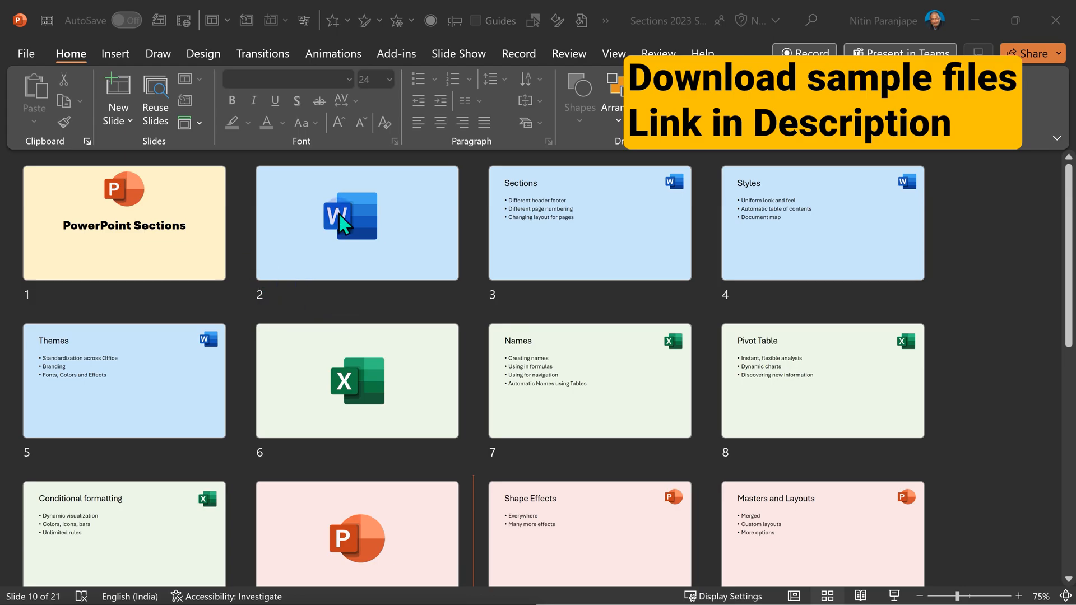
mouse_move(364, 227)
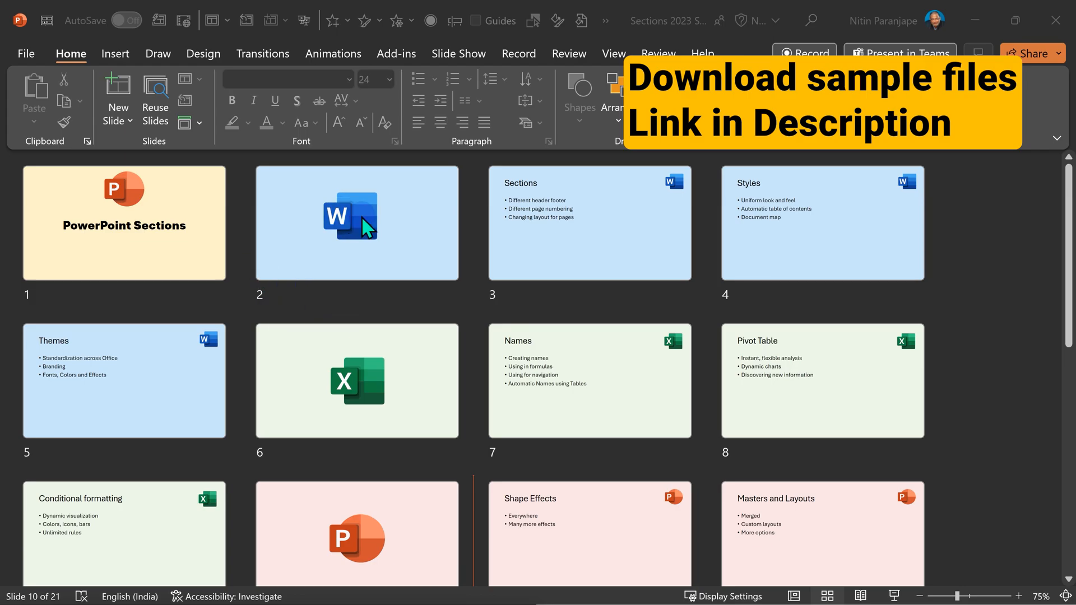
- Add a section at slide 2 and name the sections Word, Excel, PowerPoint and Teams
scroll("down", 3)
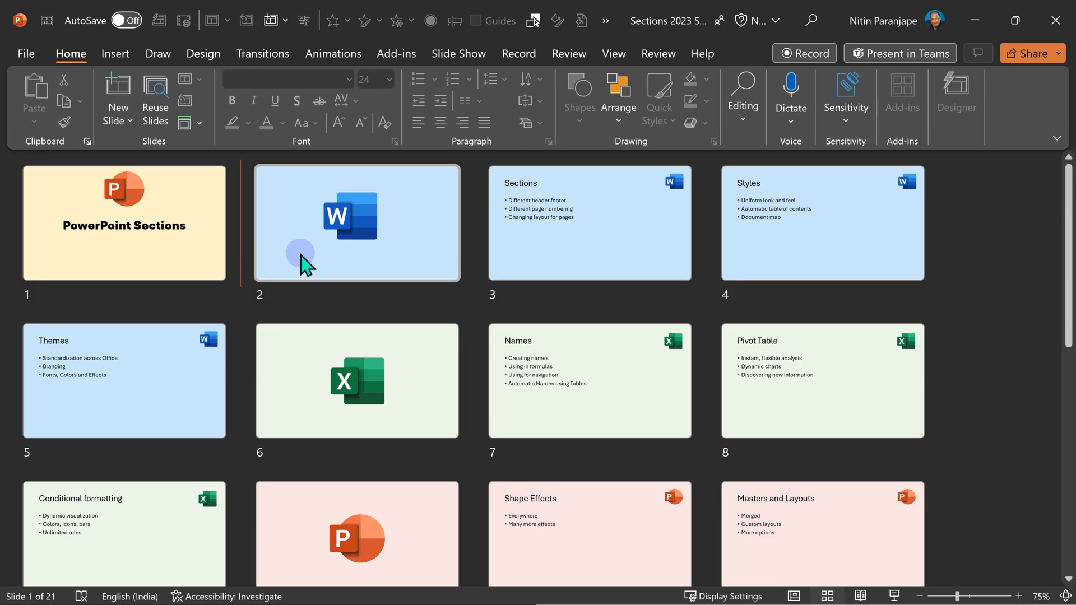
right_click(300, 254)
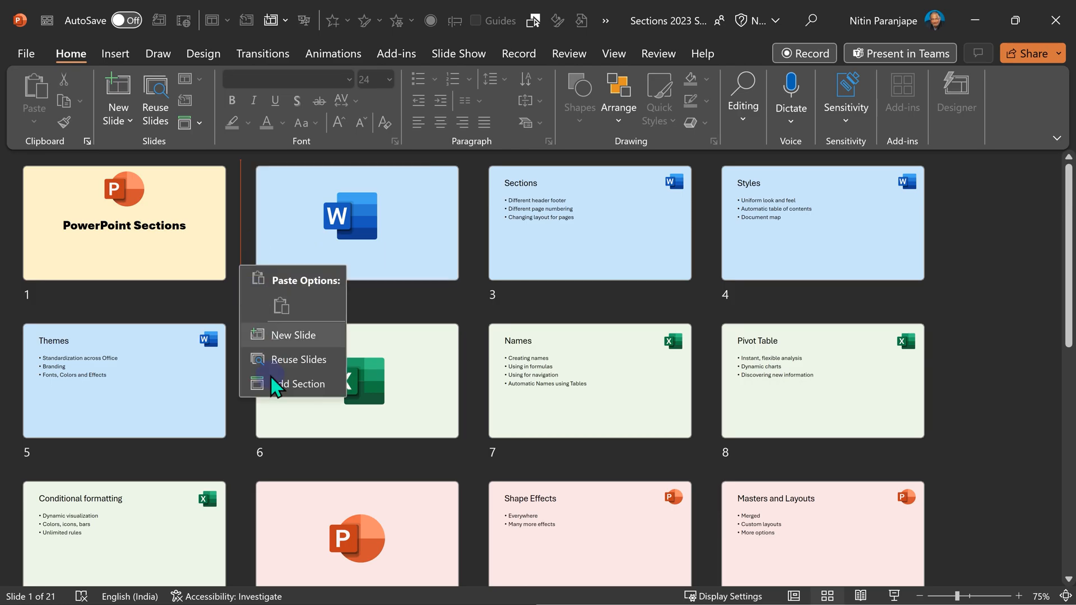
left_click(298, 383)
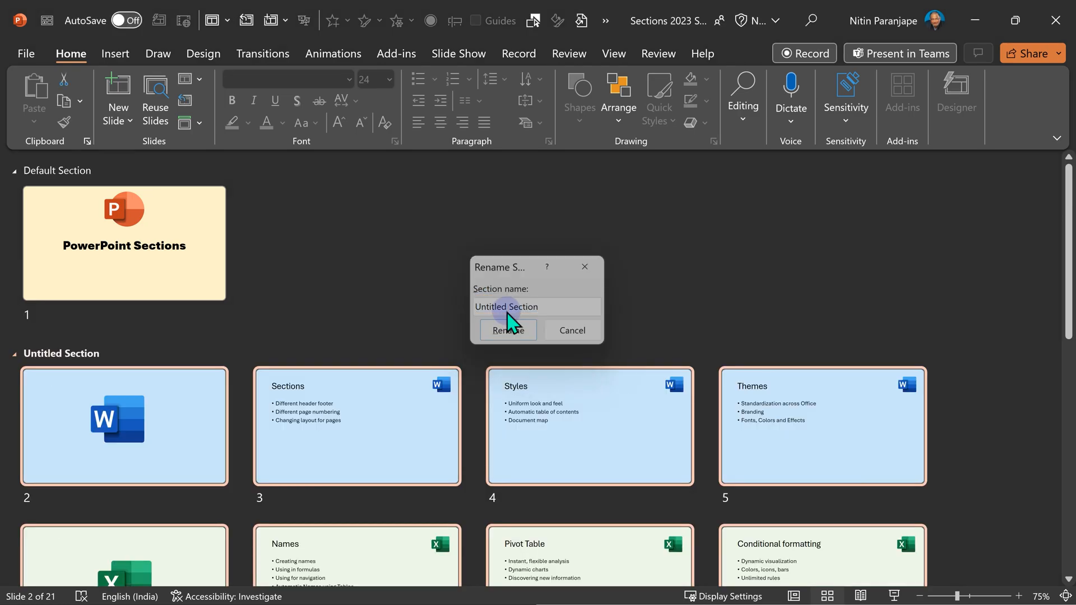
key("ctrl+,")
type("PowerPoint")
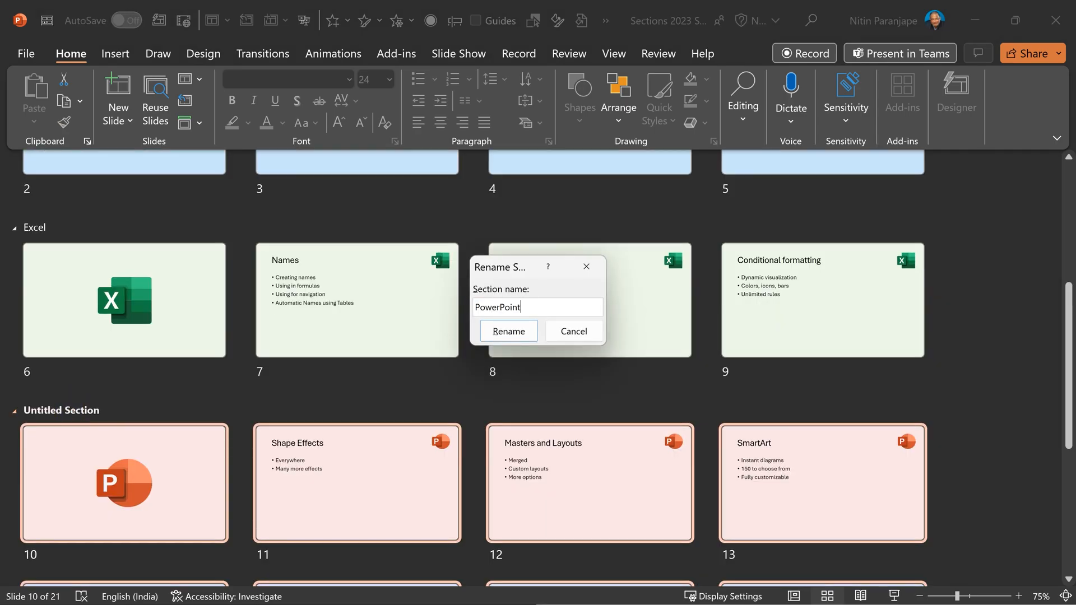
left_click(508, 330)
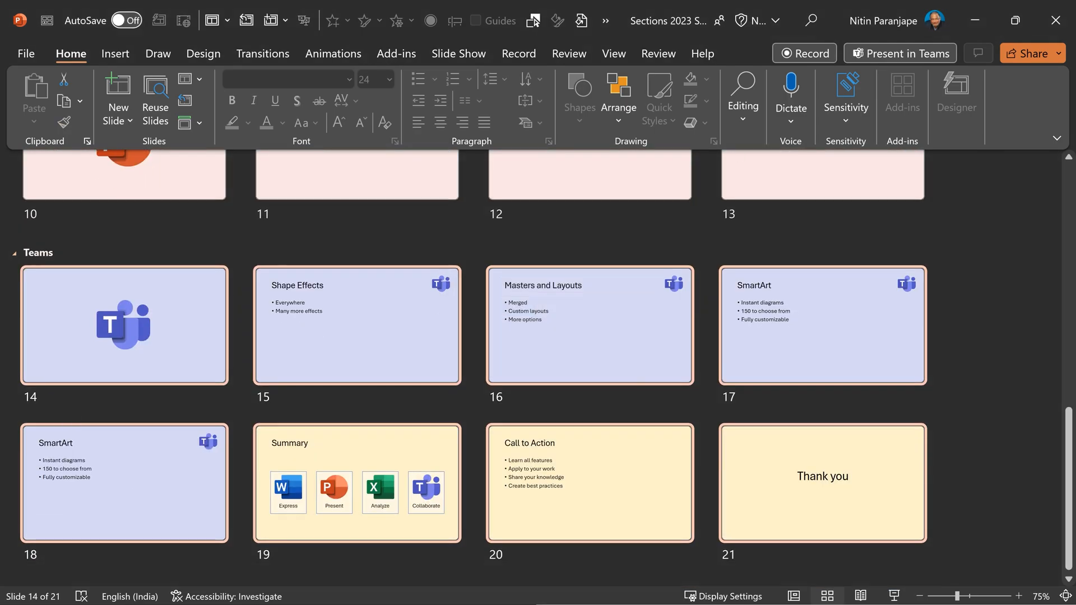
scroll("down", 3)
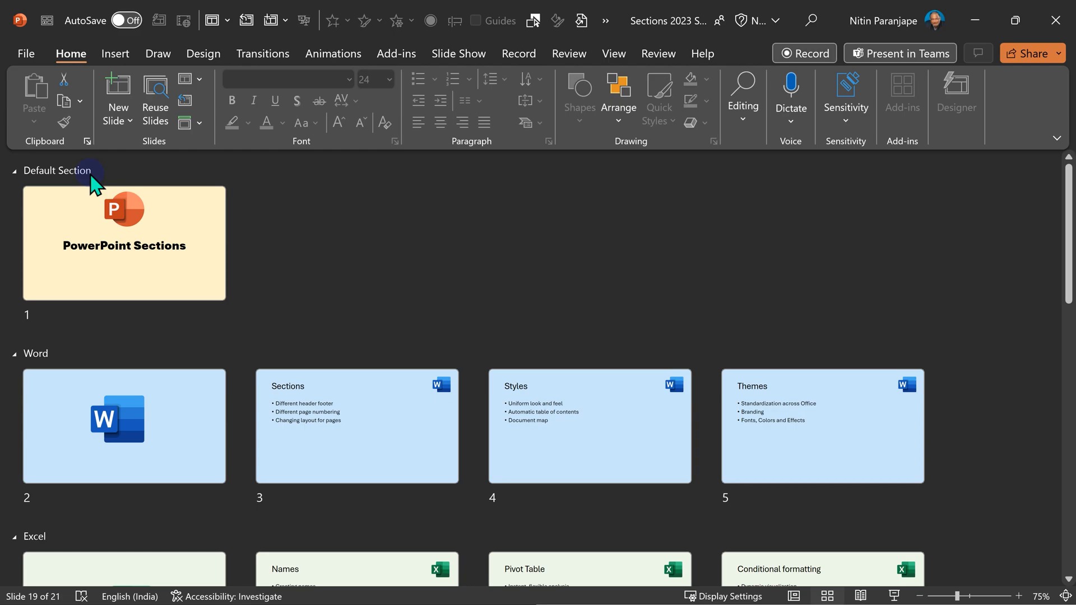
mouse_move(41, 244)
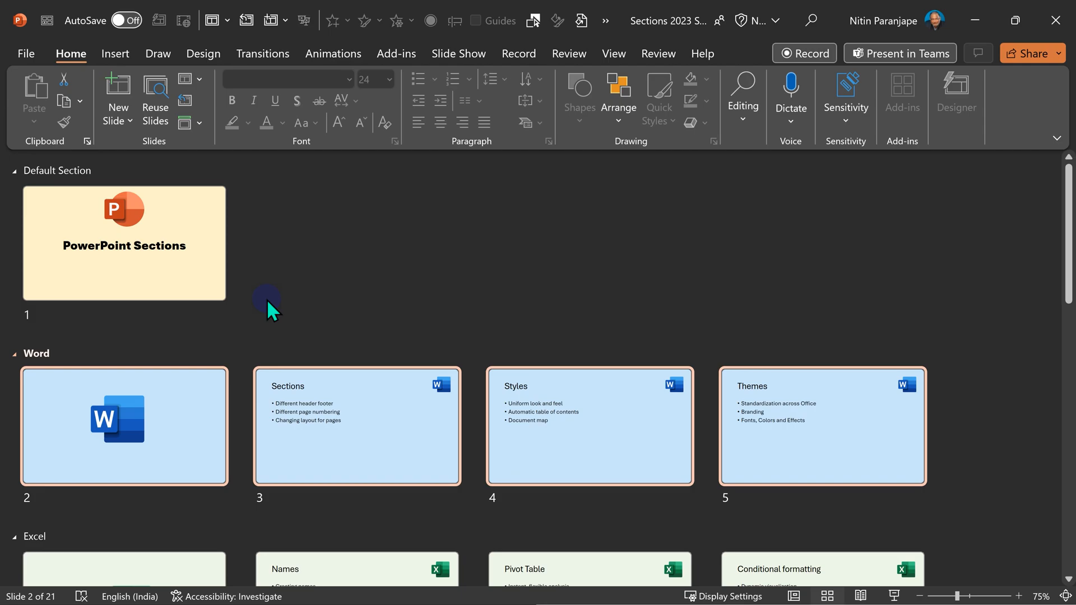
mouse_move(87, 369)
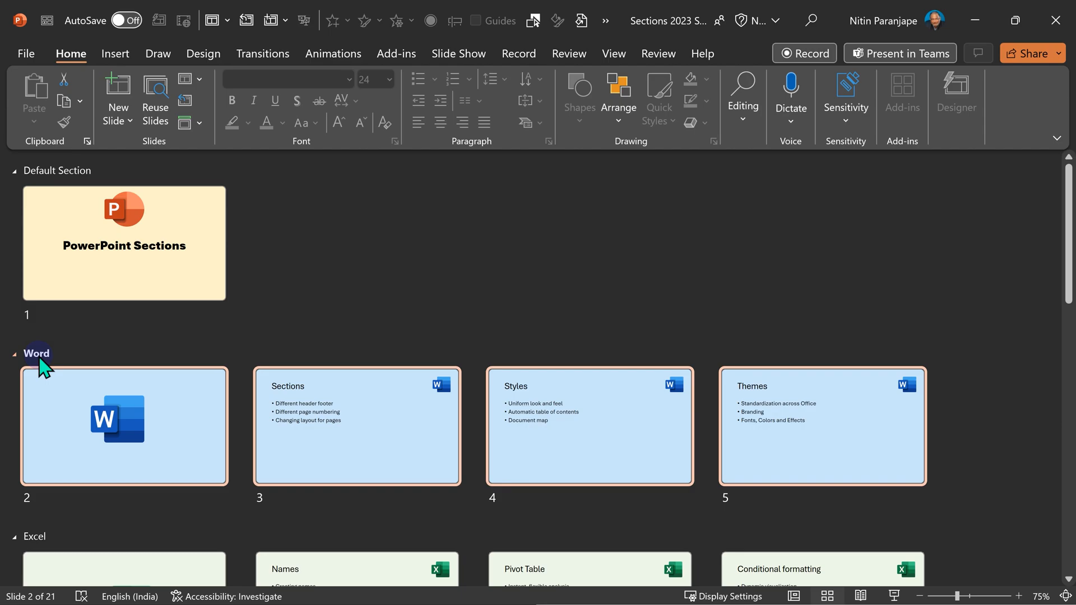
right_click(36, 353)
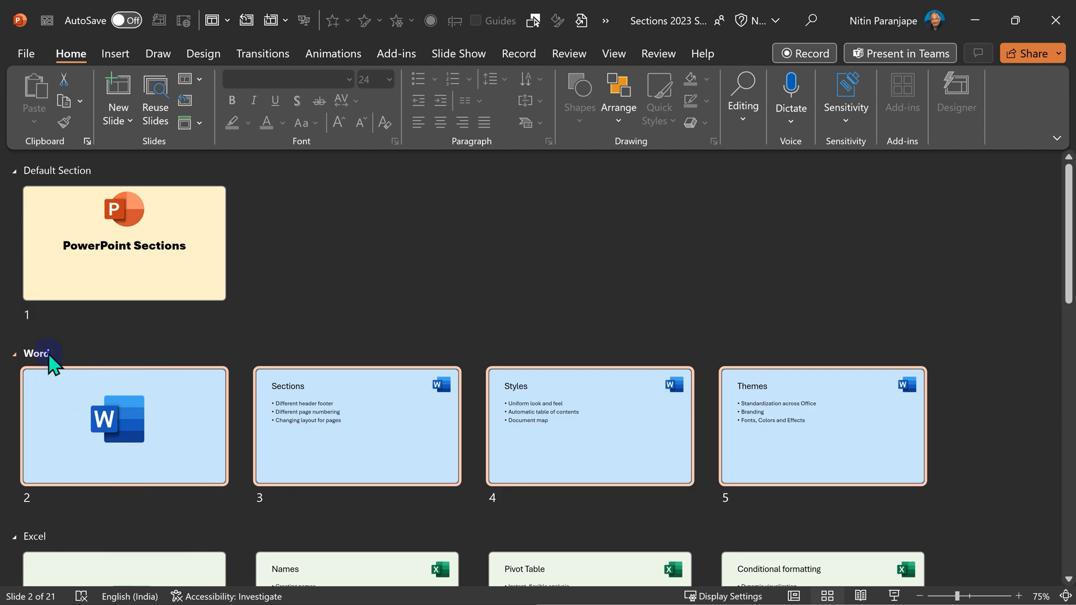
key("f2")
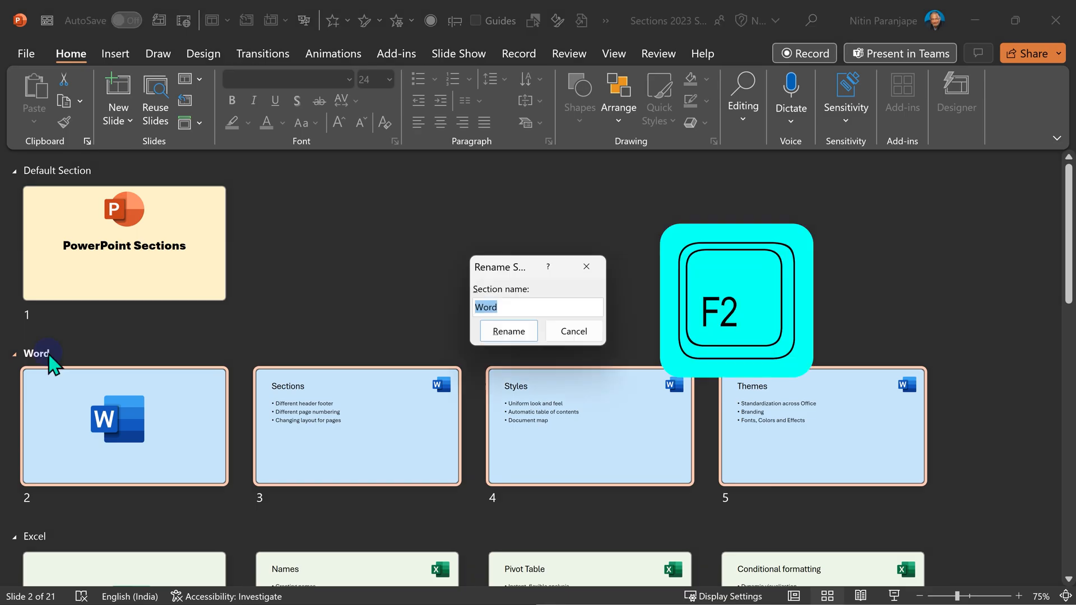
right_click(37, 353)
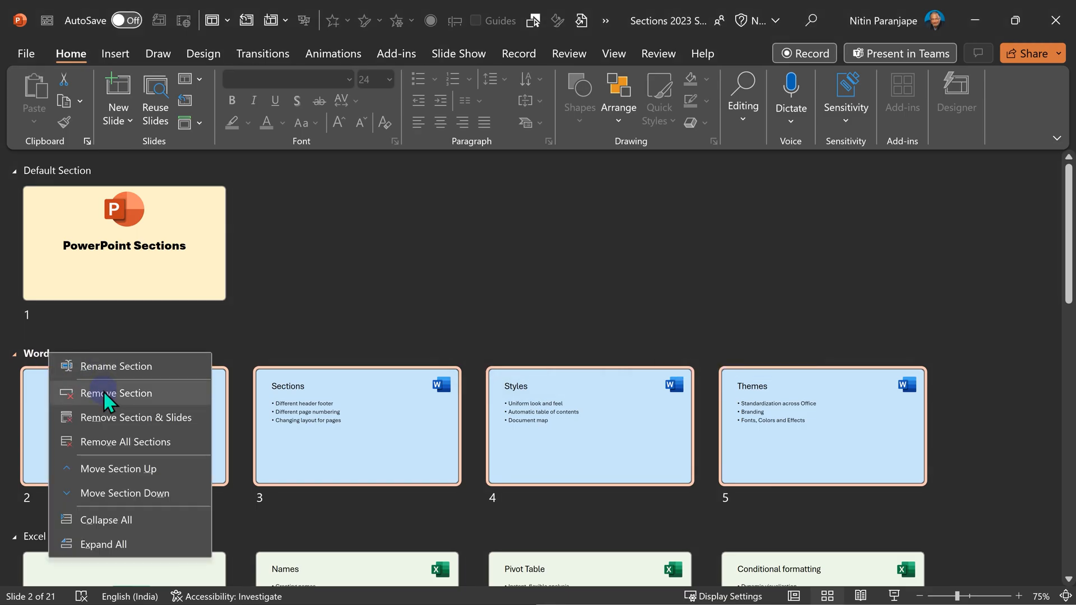
left_click(116, 392)
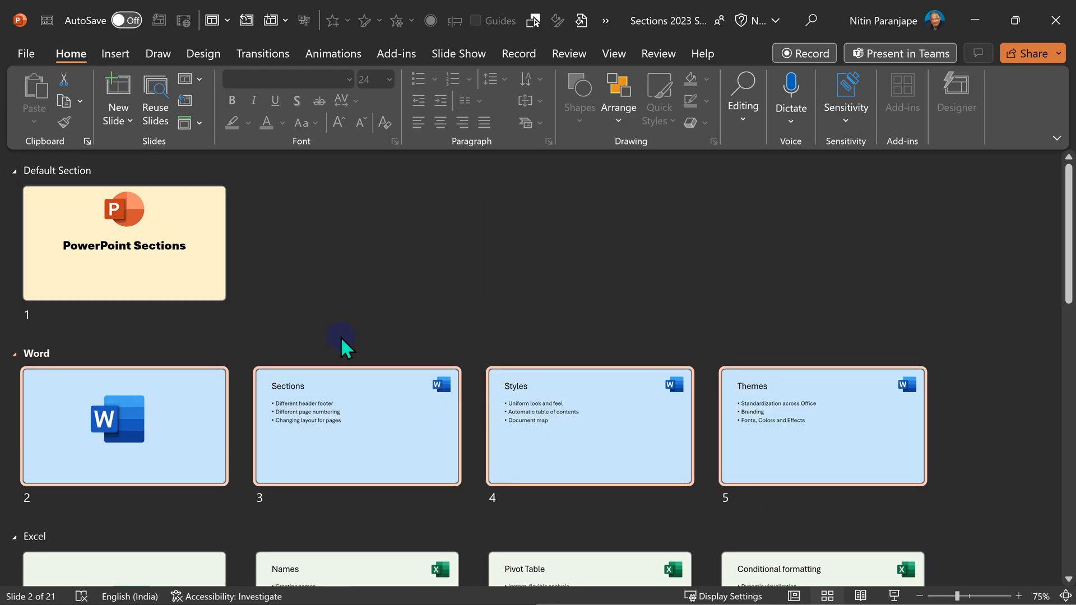
right_click(33, 353)
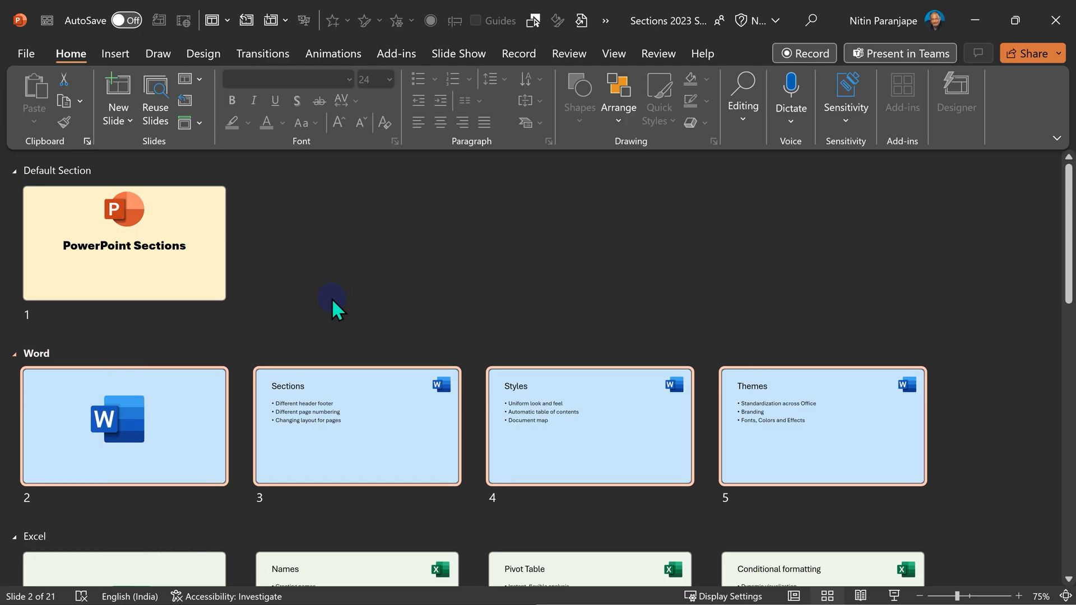
scroll("down", 3)
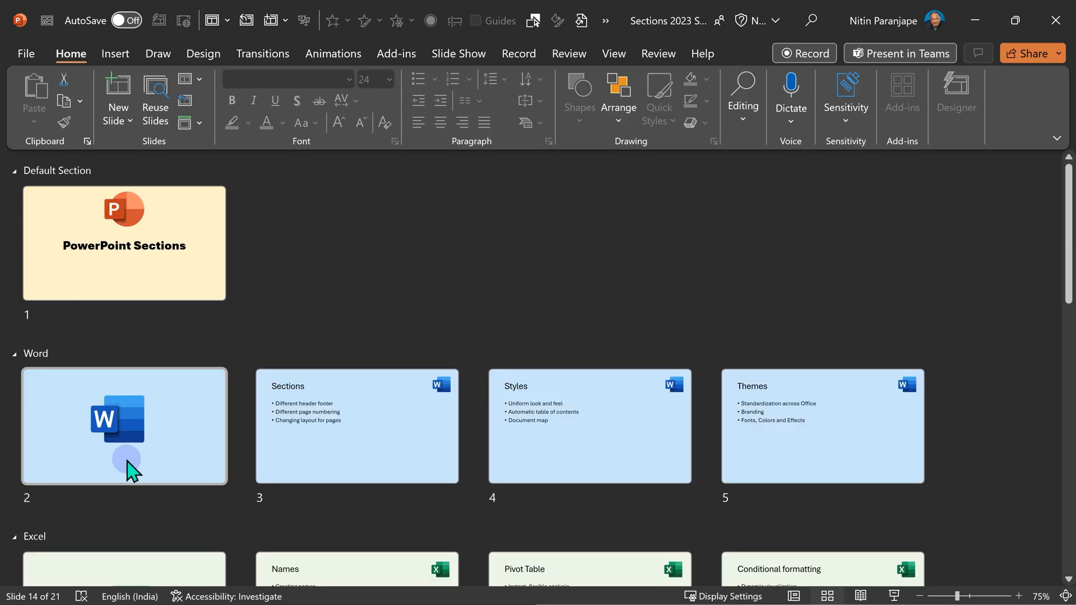
- Drag the collapsed Teams section above Word, right after Default Section
scroll("down", 3)
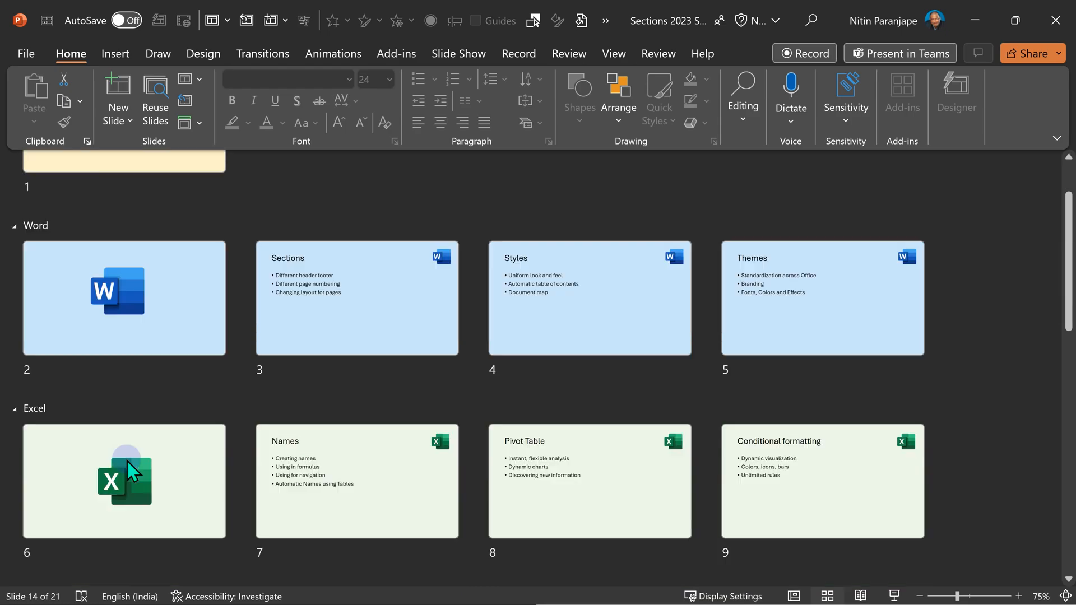
scroll("down", 3)
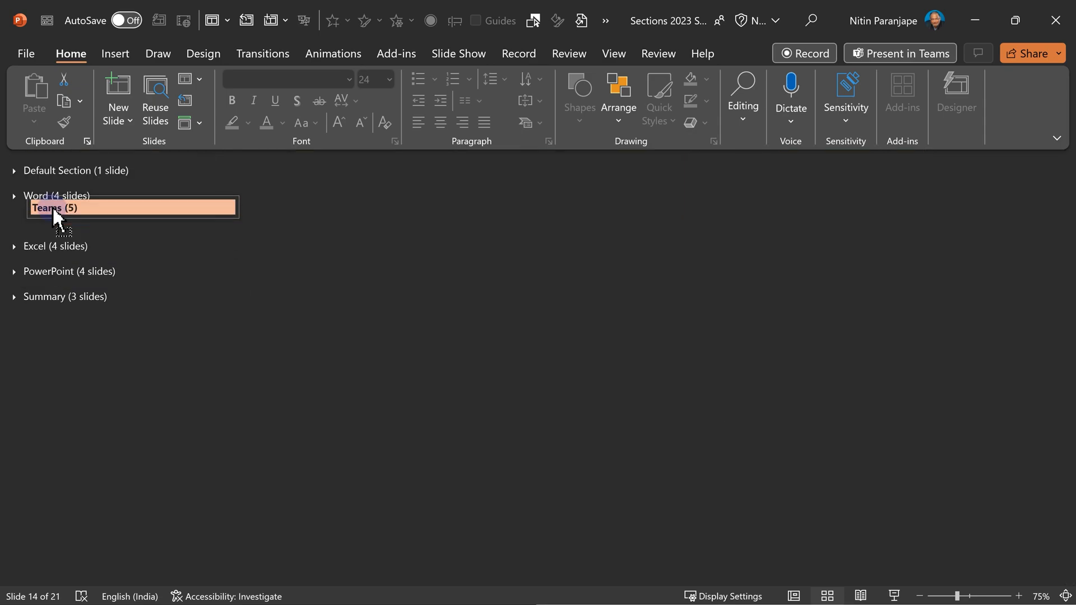
left_click_drag(55, 207, 55, 190)
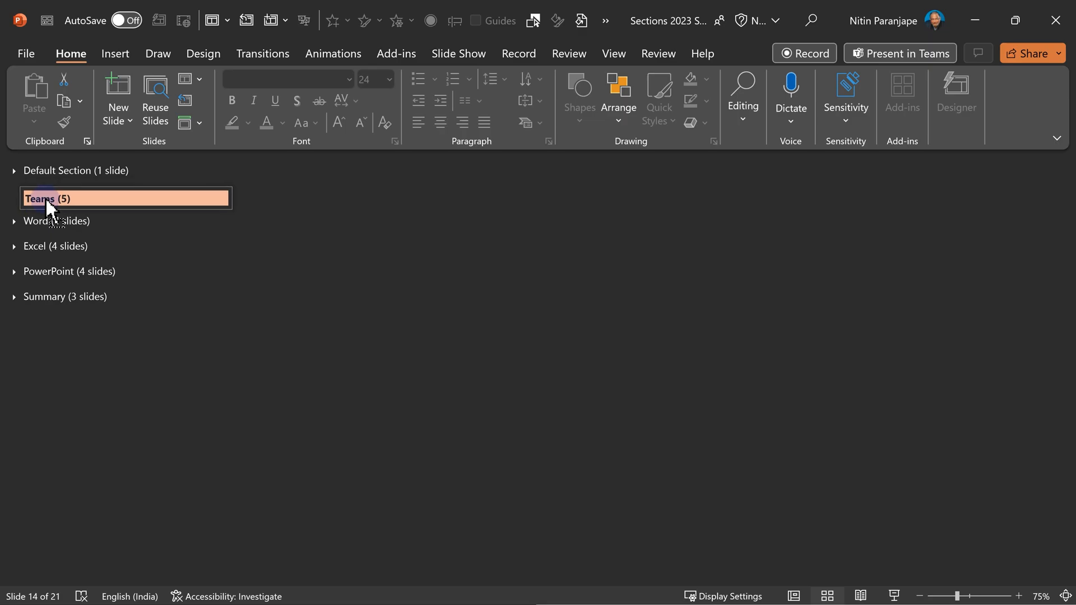
left_click(13, 199)
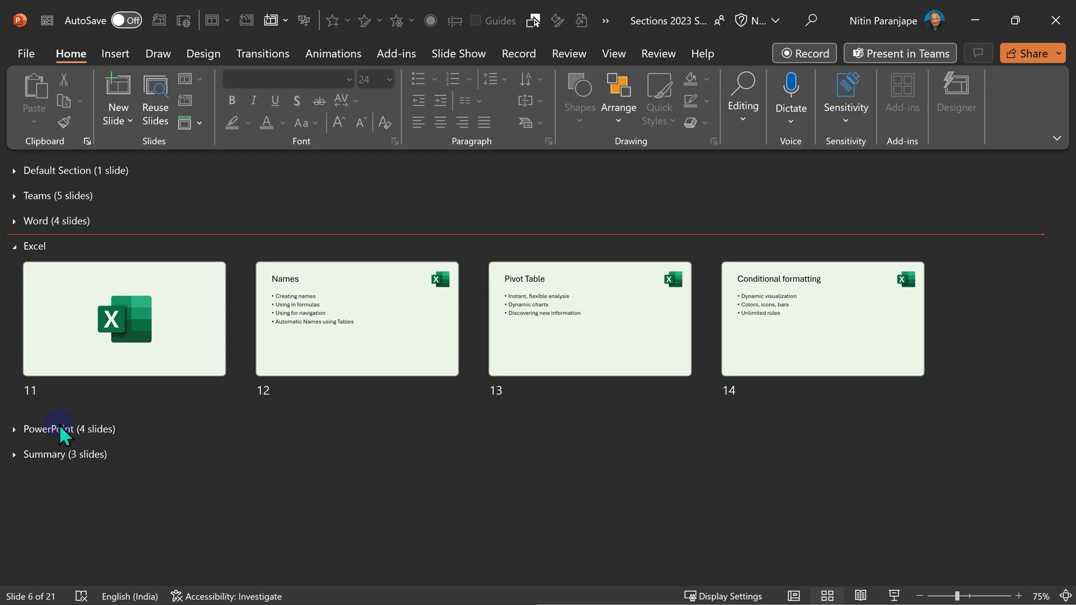
- Move the PowerPoint section right below Default Section, then expand all sections
left_click(68, 429)
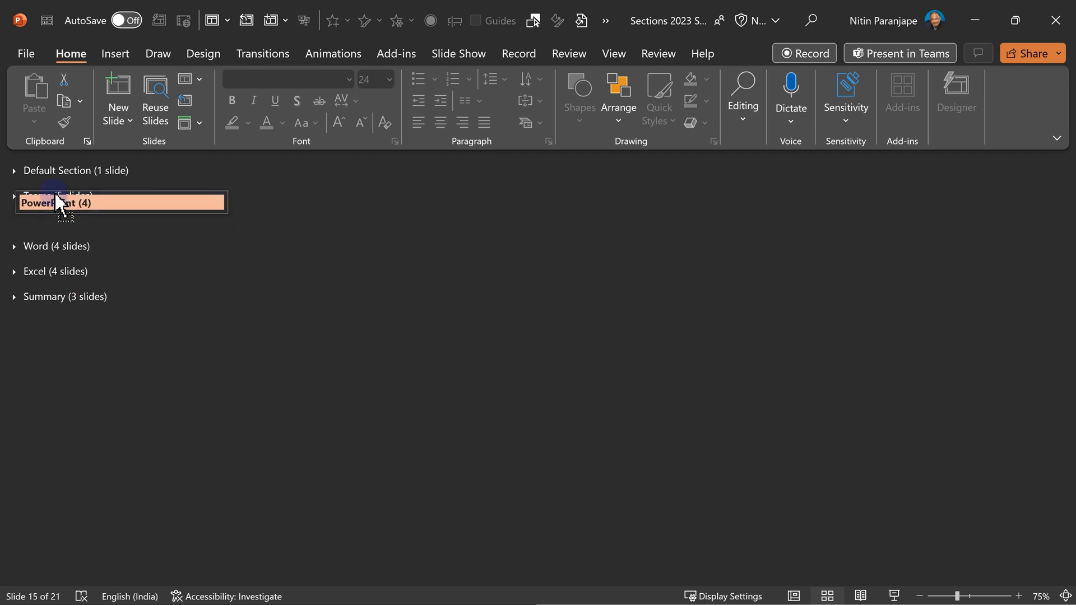
left_click(12, 271)
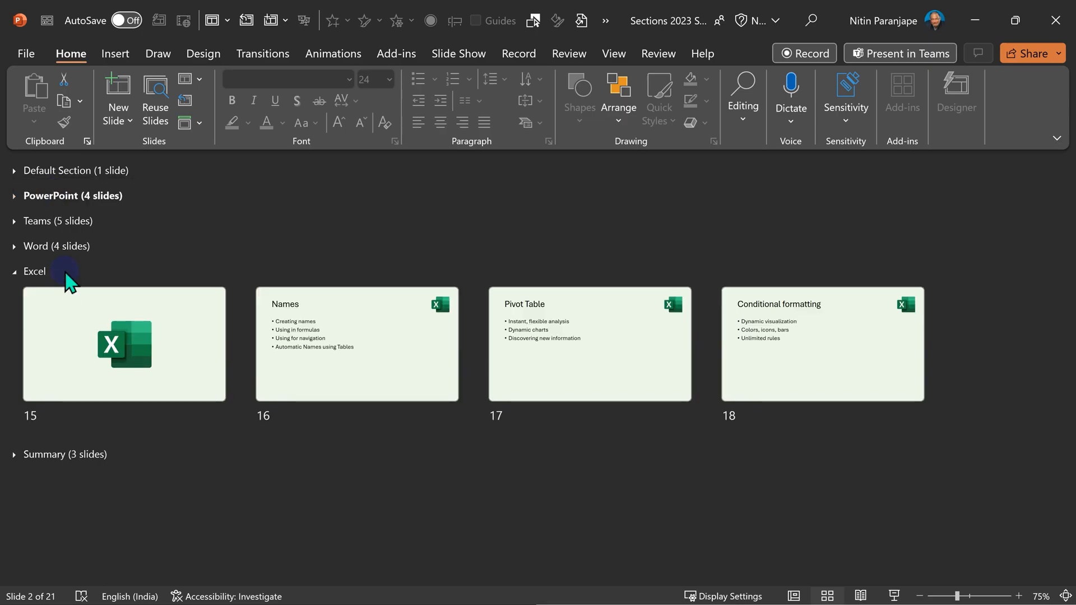
left_click(123, 344)
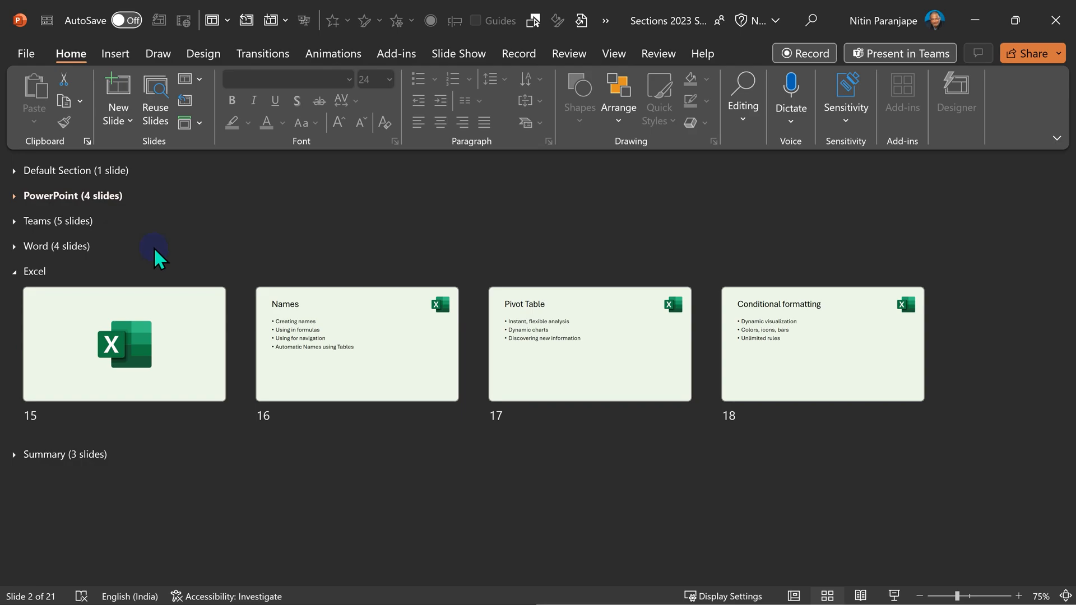
mouse_move(162, 266)
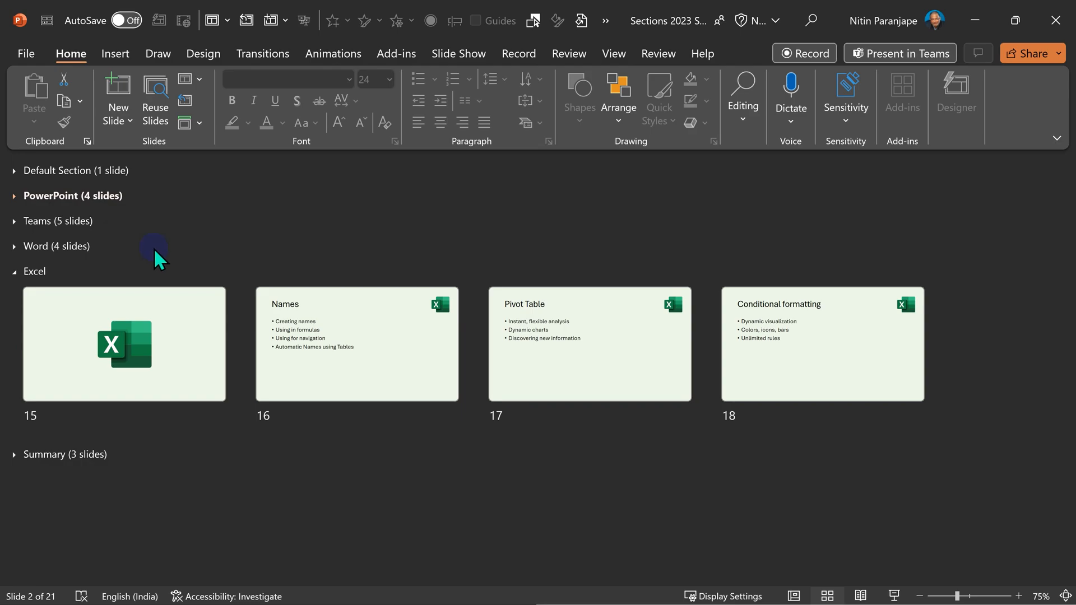
left_click(14, 271)
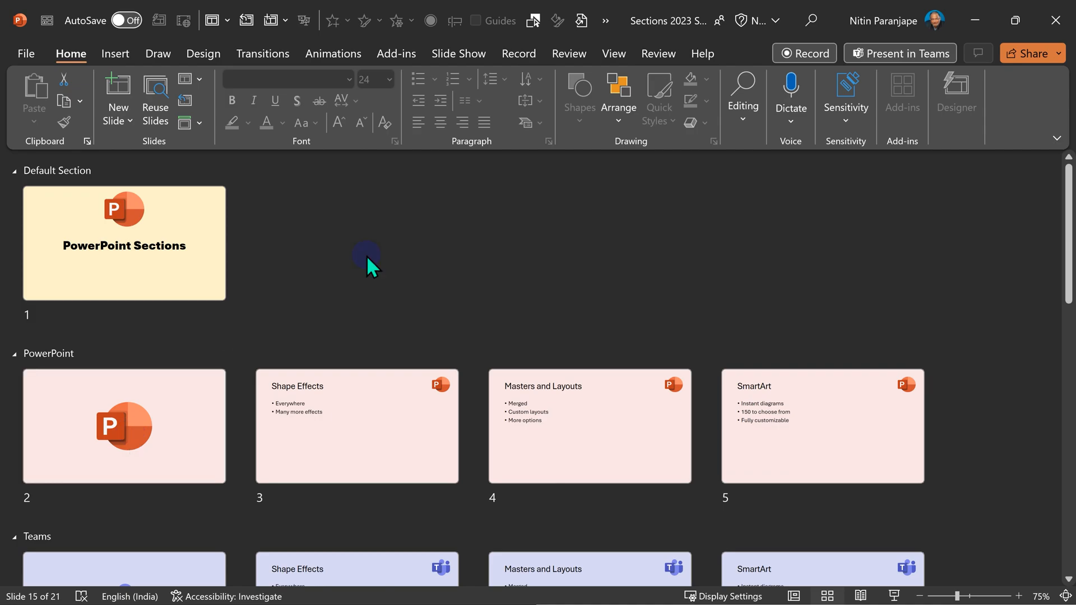
- Select the PowerPoint section's slides, then the title slide
left_click(123, 242)
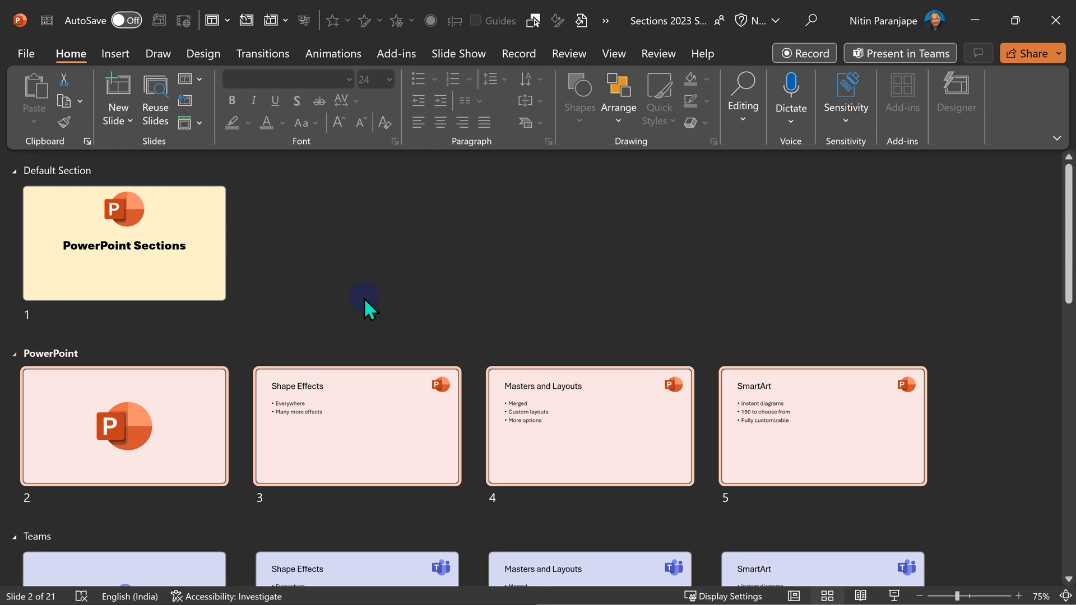
left_click(123, 242)
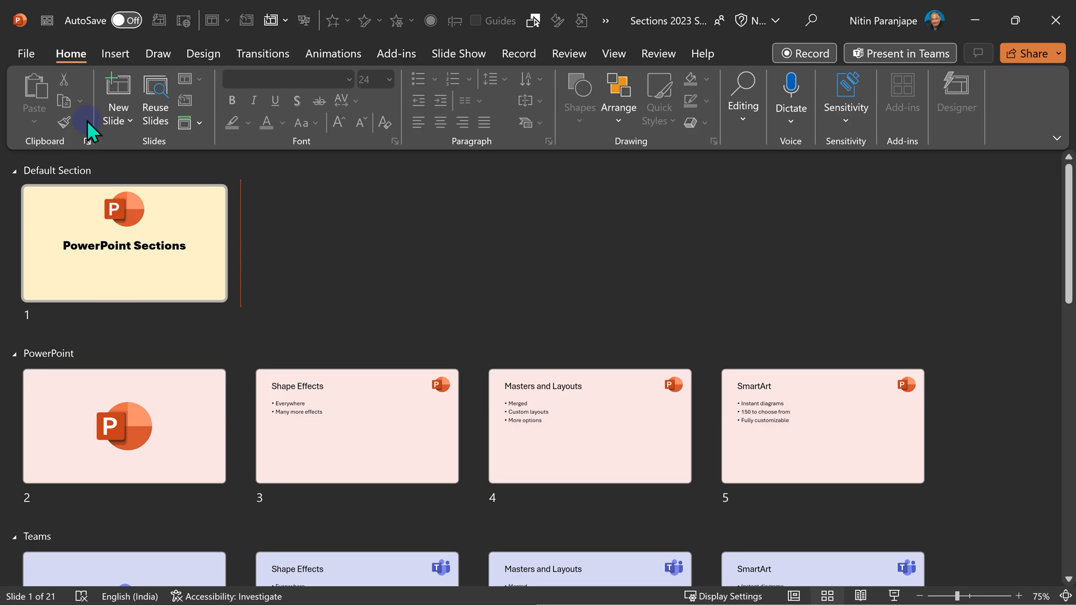
- In the print settings, choose to print only the Word section
left_click(25, 54)
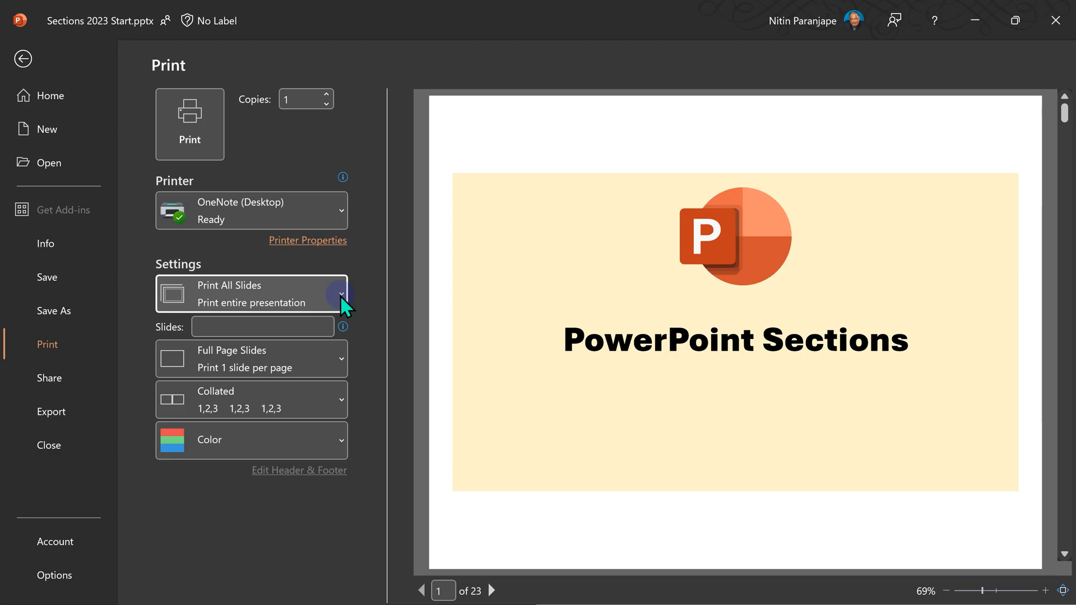
left_click(340, 294)
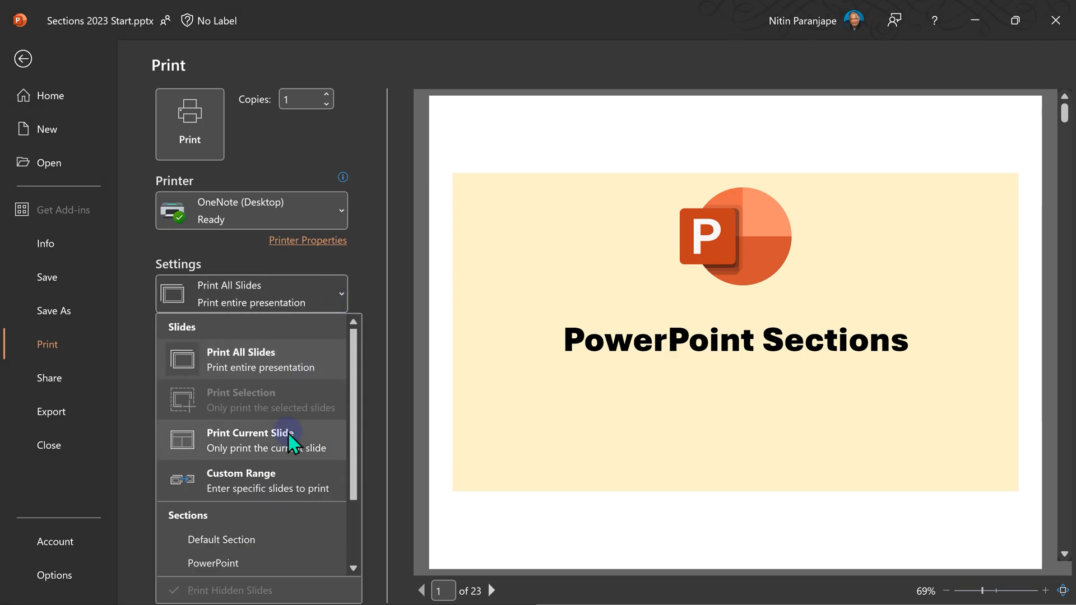
scroll("down", 3)
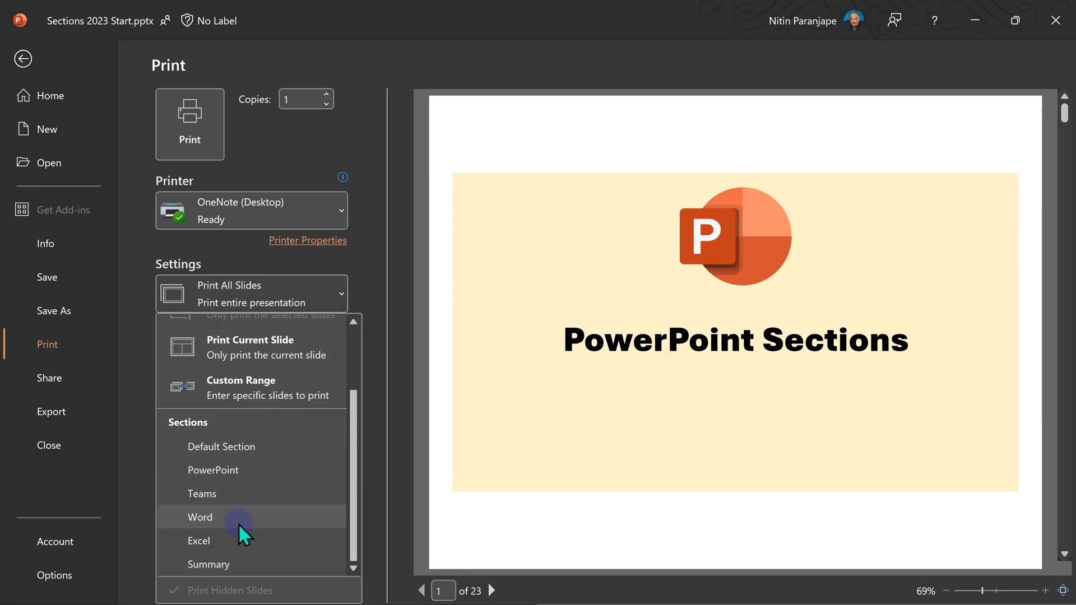
left_click(199, 516)
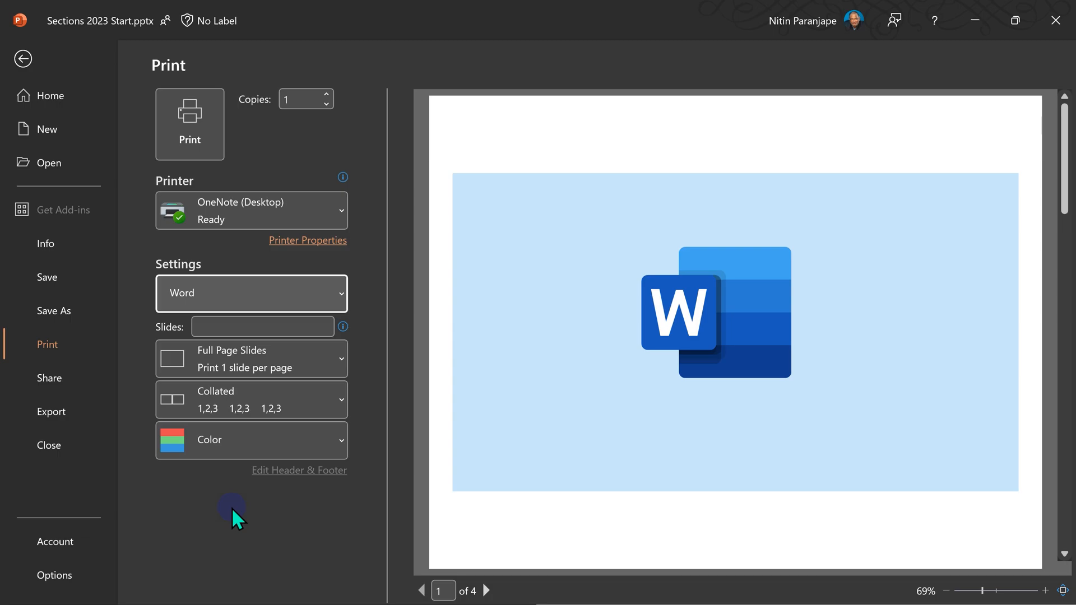
left_click(22, 58)
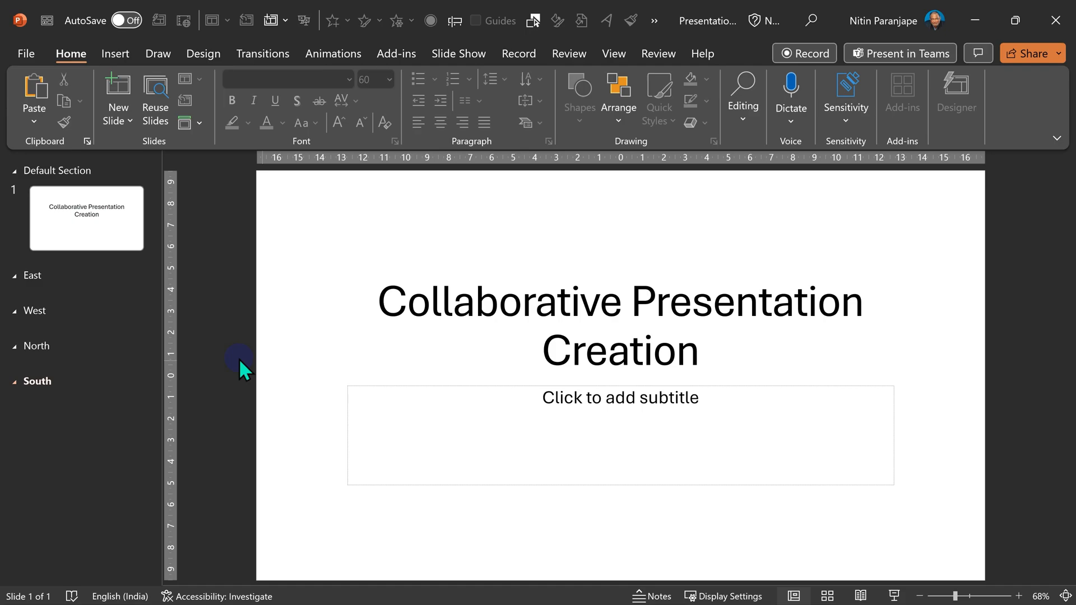
- Open the Collaborative Presentation Creation deck with East, West, North and South sections
left_click(87, 218)
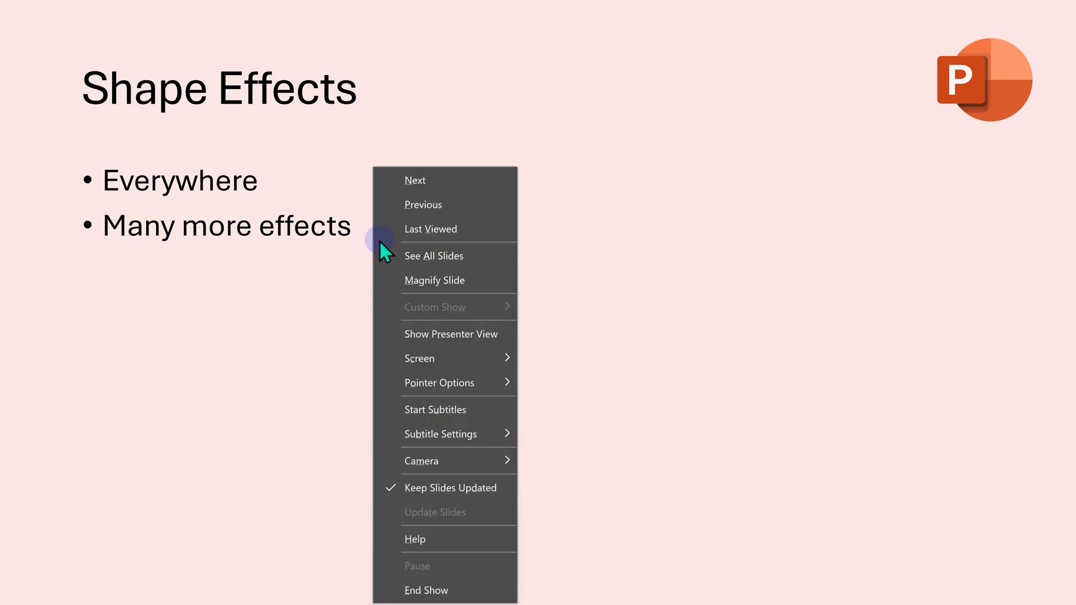
mouse_move(434, 256)
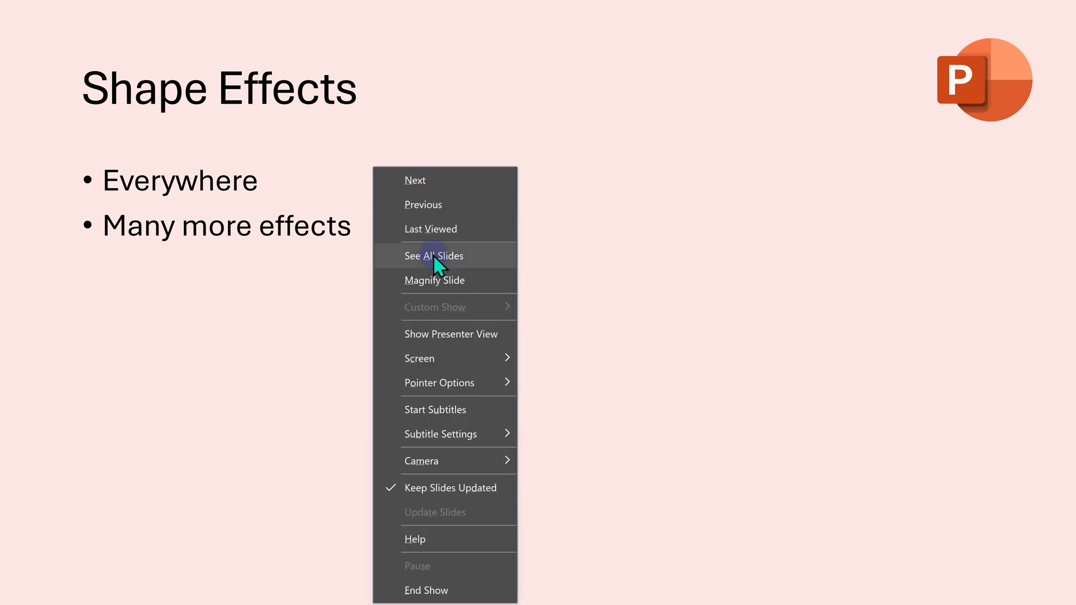
- Show all slides at once from the running slide show
left_click(433, 255)
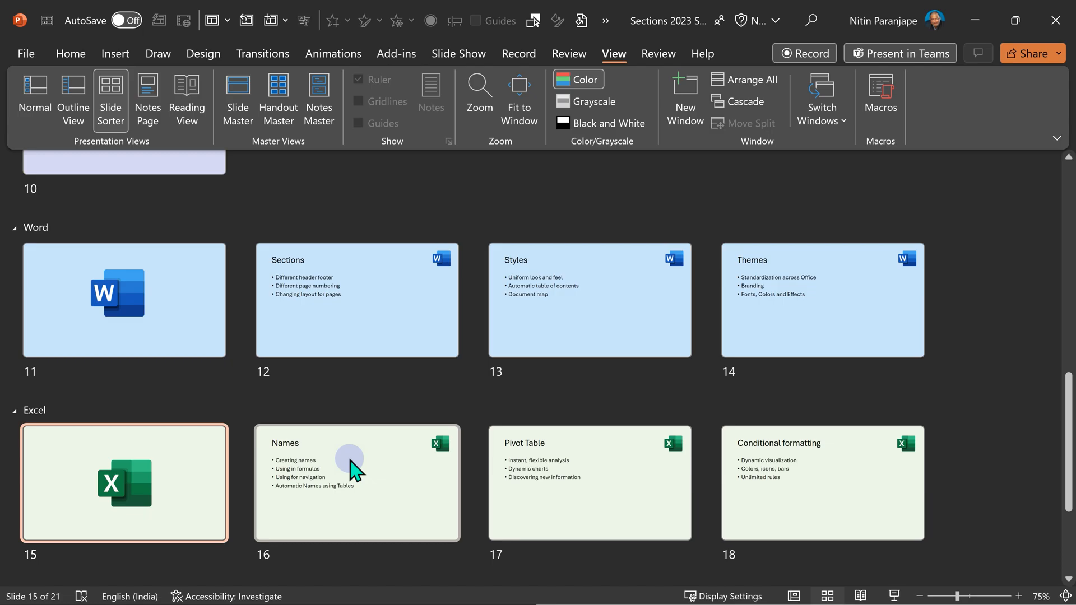
mouse_move(419, 338)
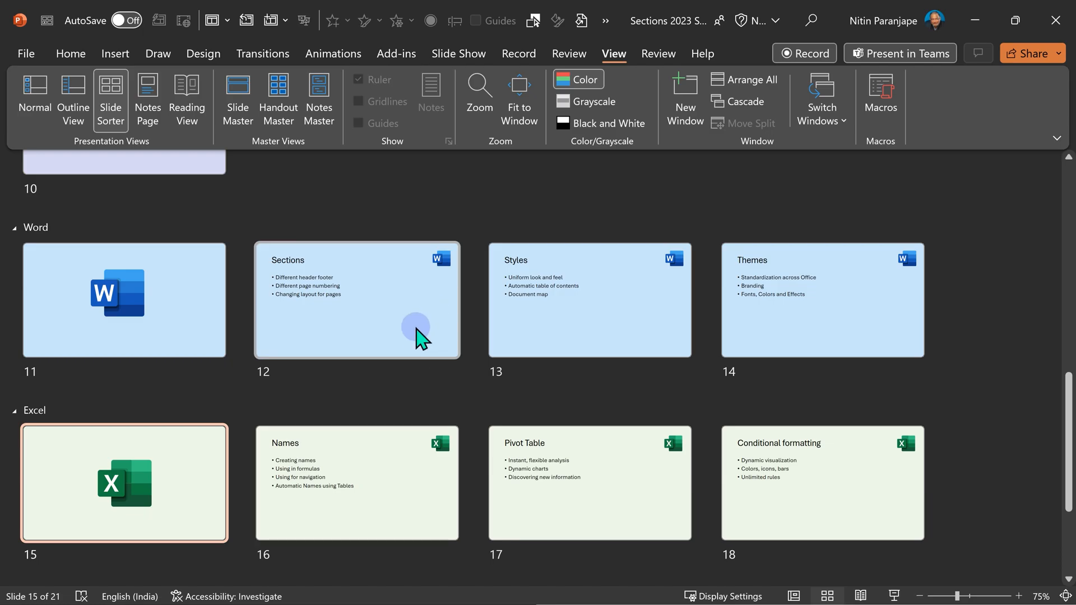
mouse_move(146, 511)
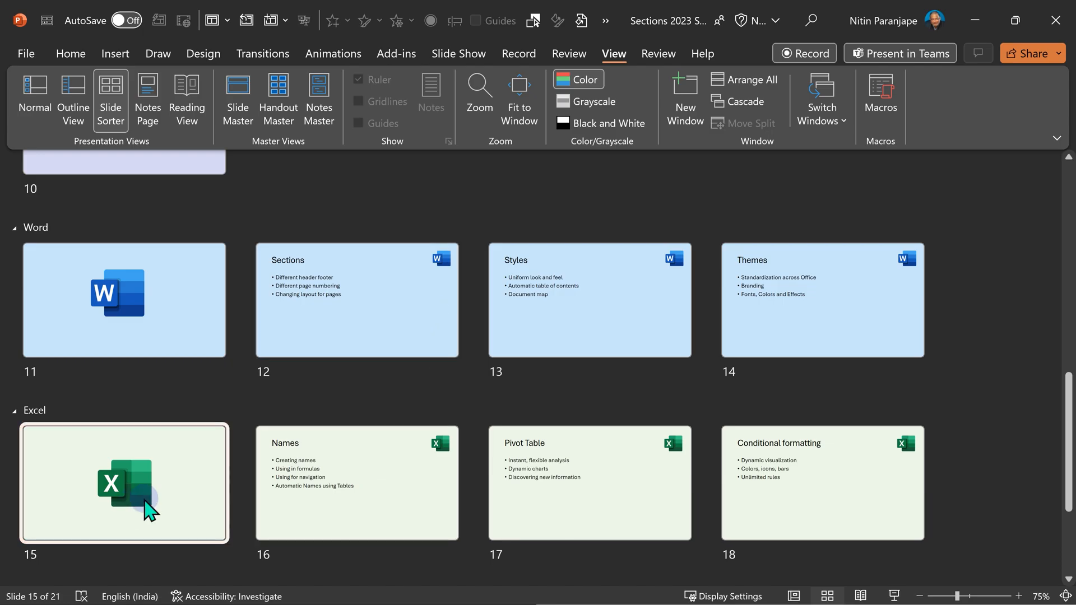
- Open Excel title slide 15 in Normal view and show the Pivot Table slide
left_click(34, 98)
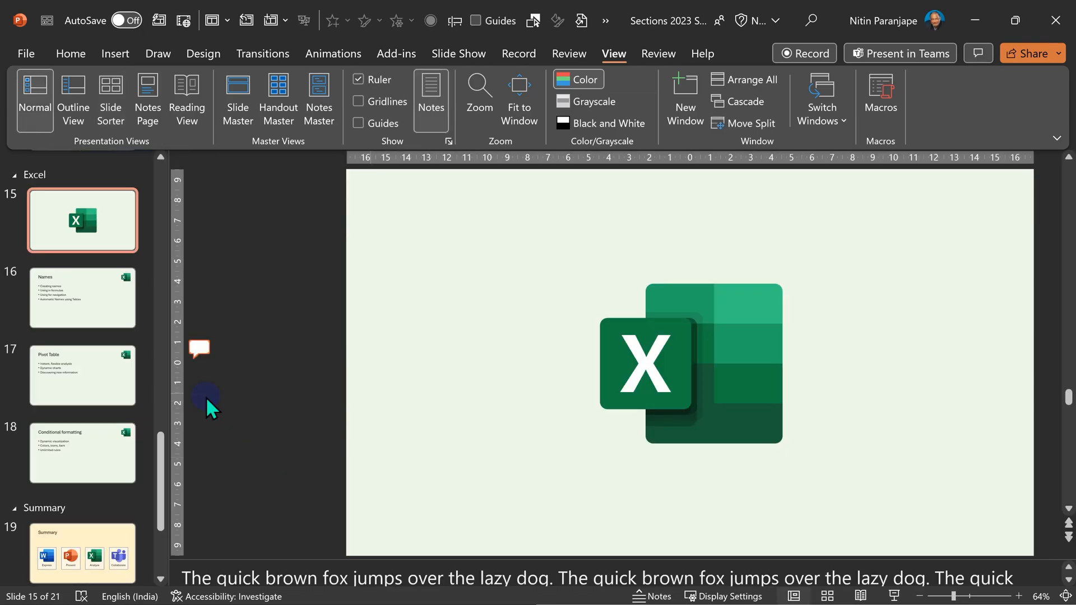
left_click(83, 376)
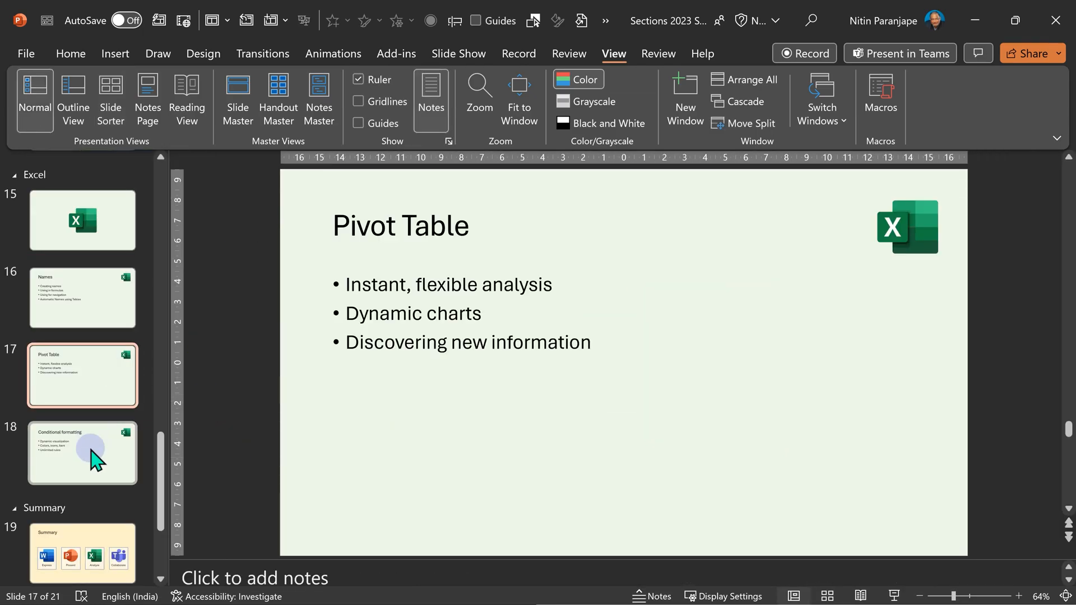
mouse_move(460, 400)
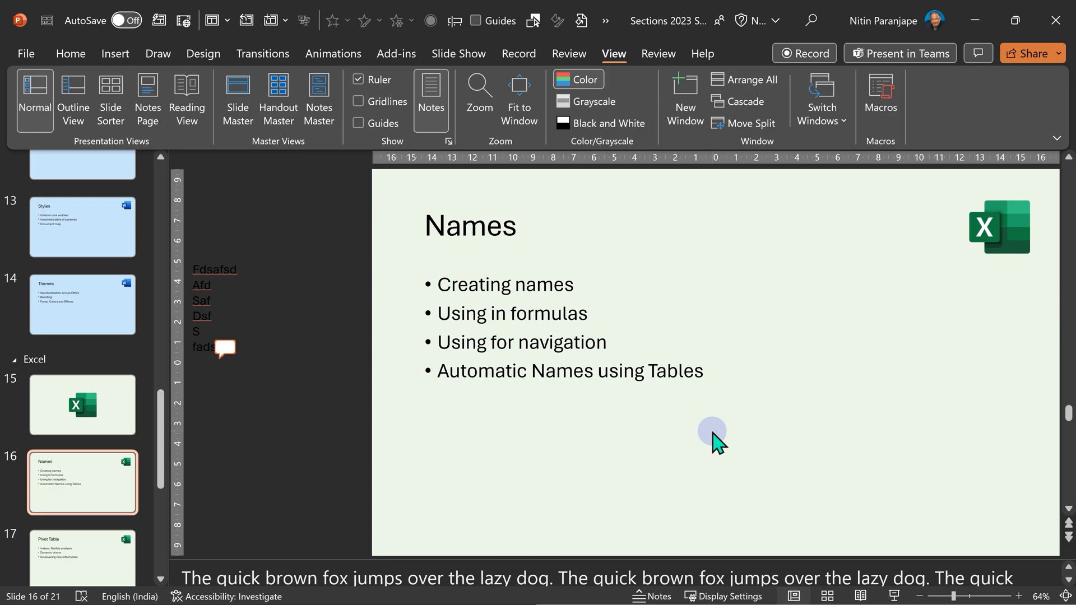
mouse_move(664, 454)
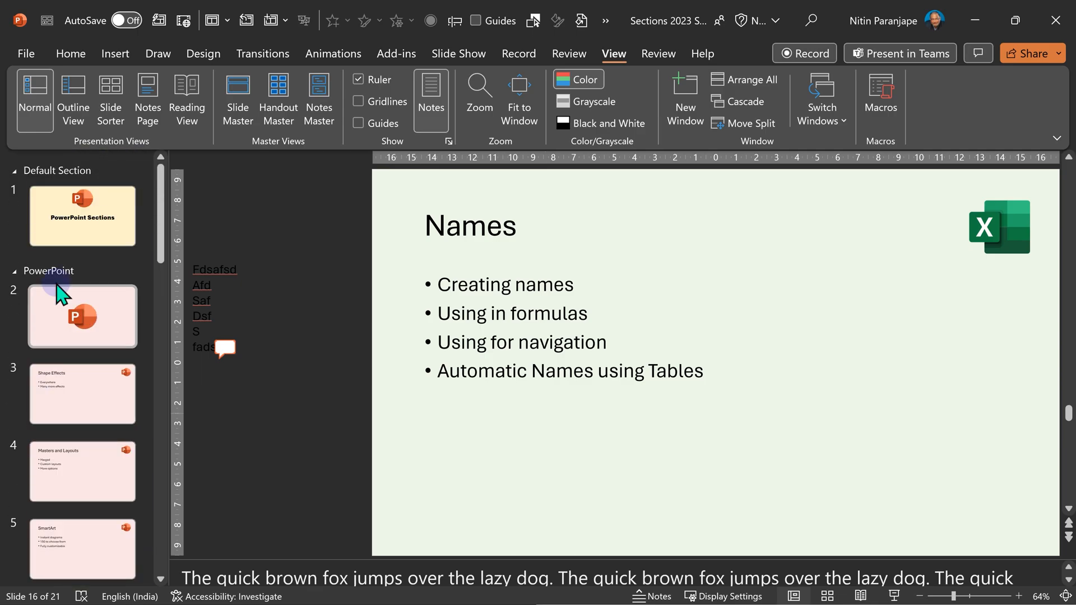
mouse_move(73, 333)
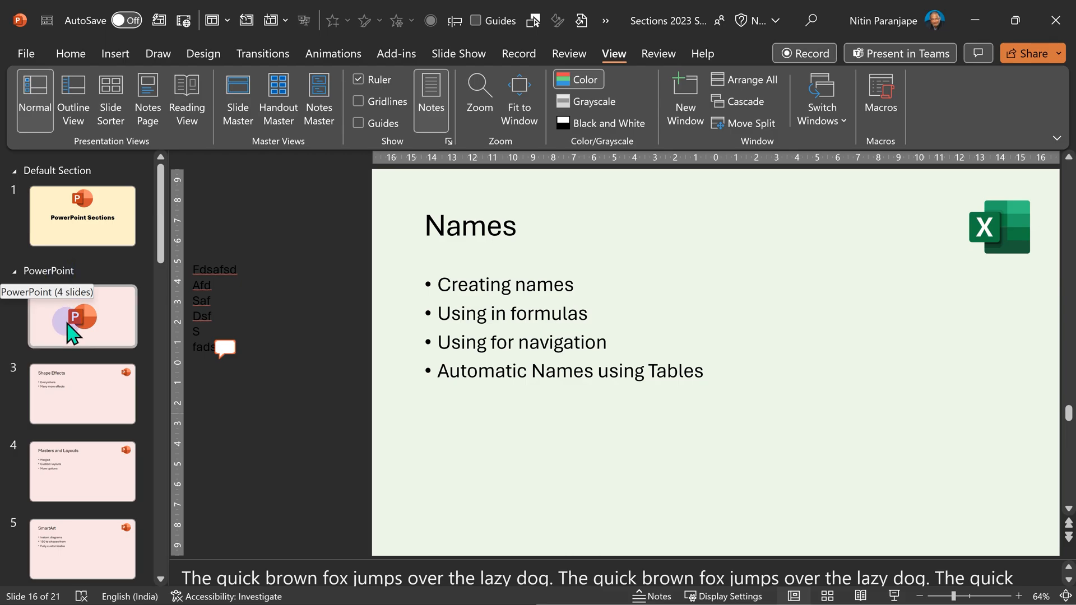
mouse_move(64, 281)
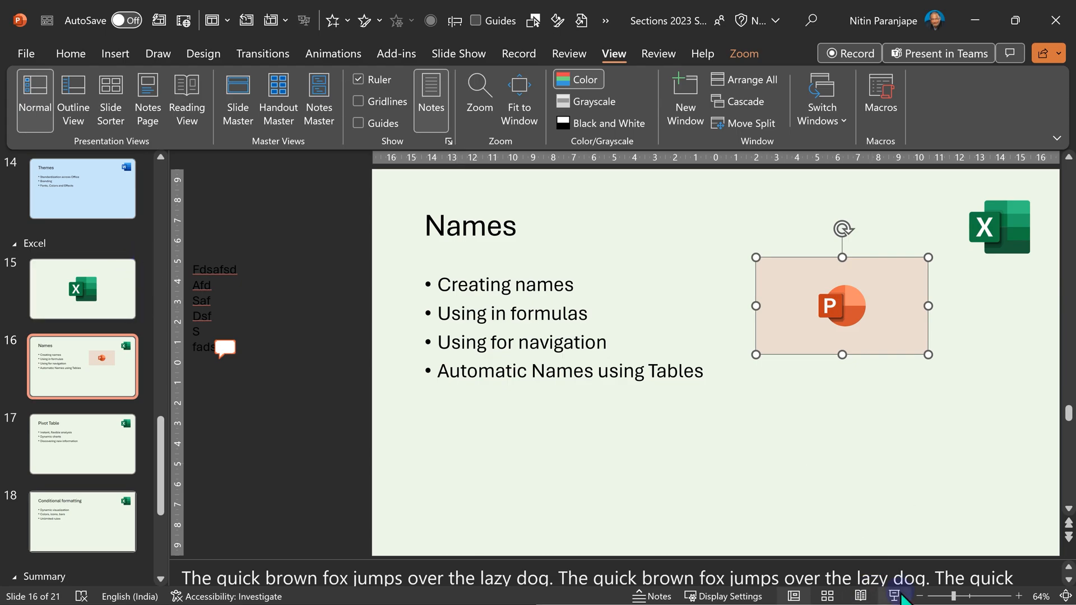
mouse_move(789, 323)
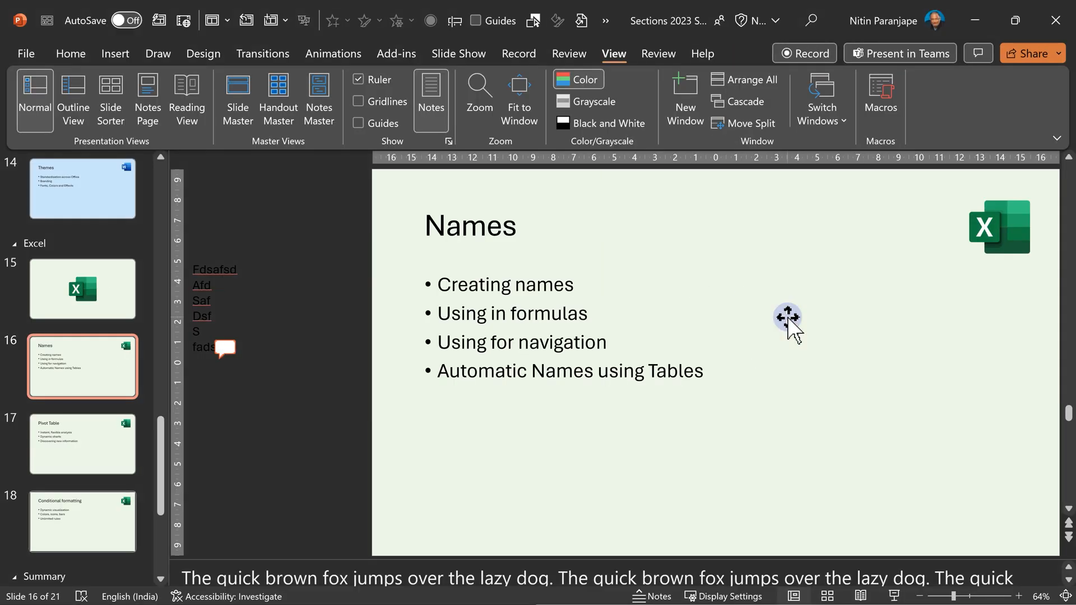
mouse_move(114, 54)
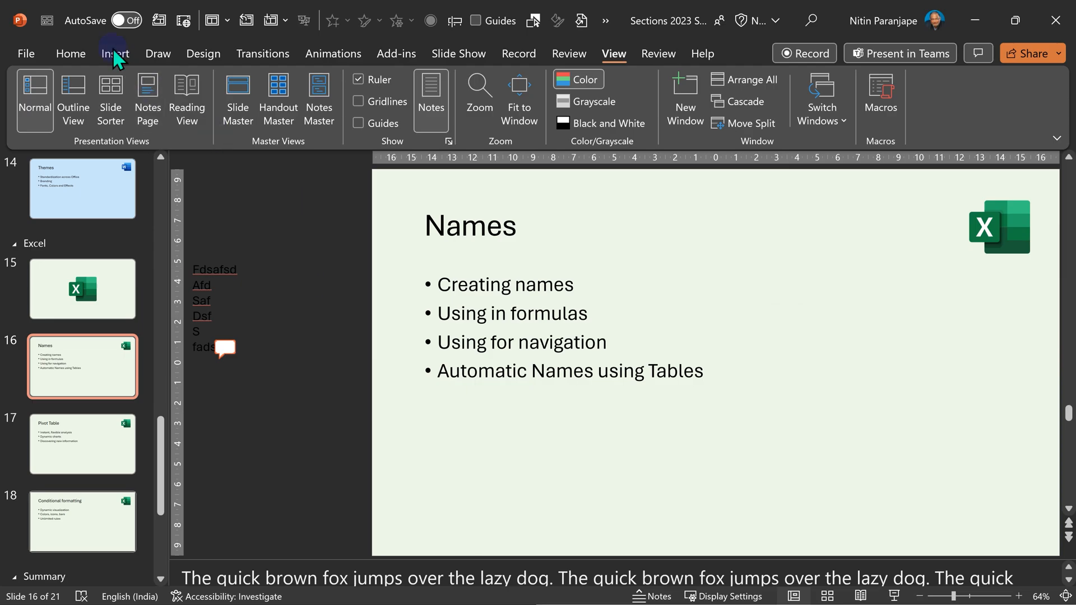
- Insert section zooms for PowerPoint and Teams, then move the Teams zoom
left_click(114, 54)
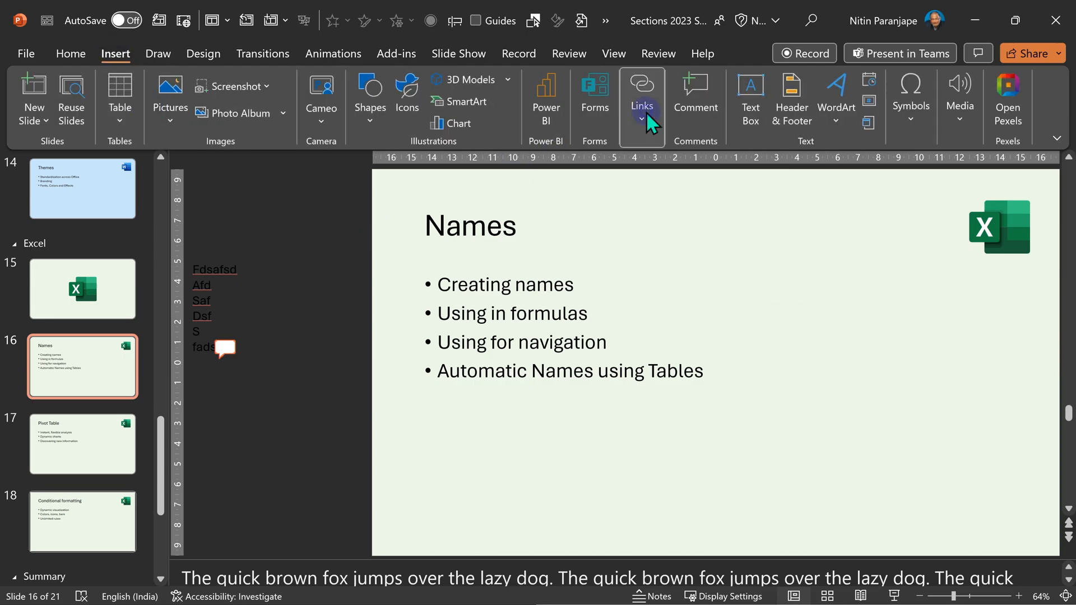
left_click(641, 100)
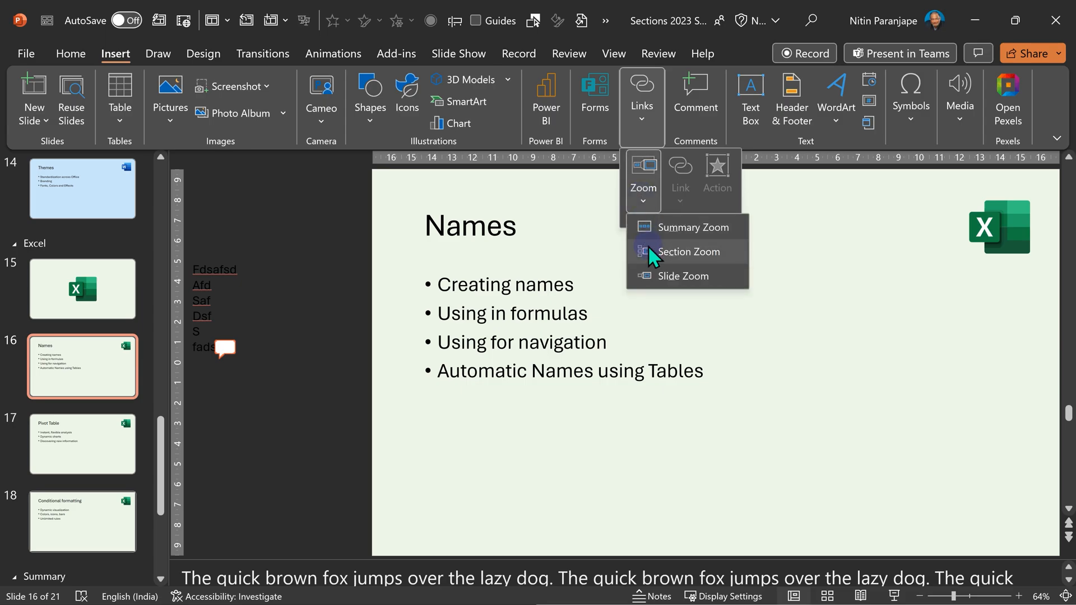
left_click(687, 251)
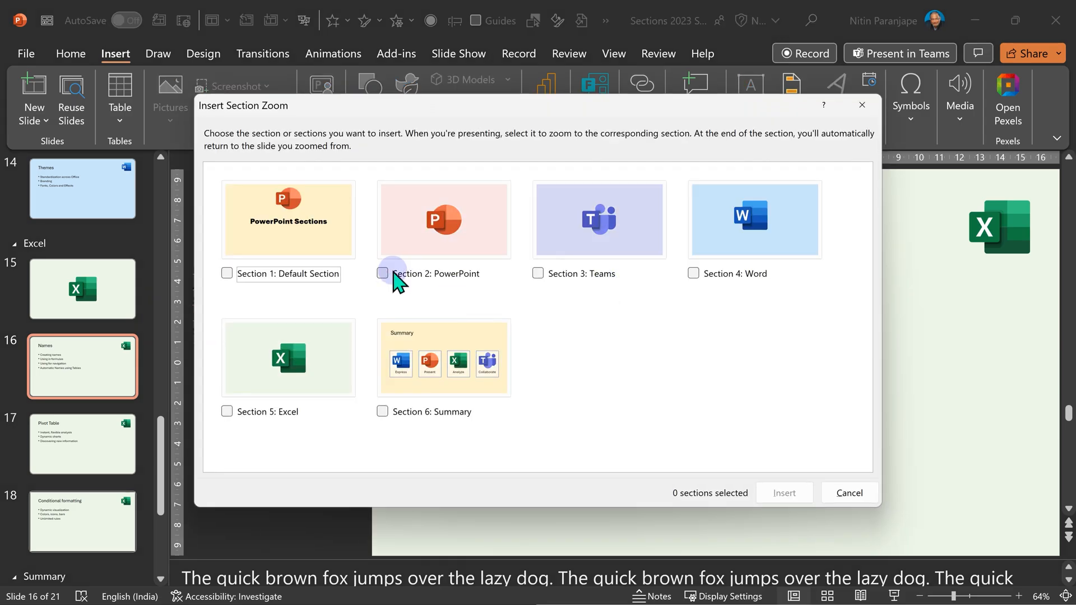
mouse_move(745, 292)
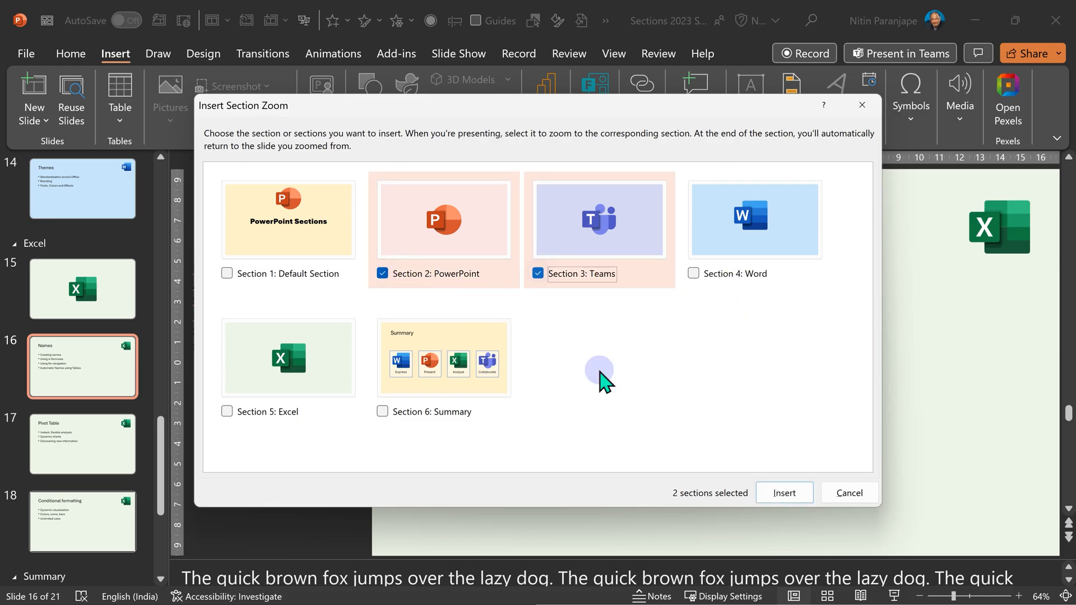
left_click(784, 493)
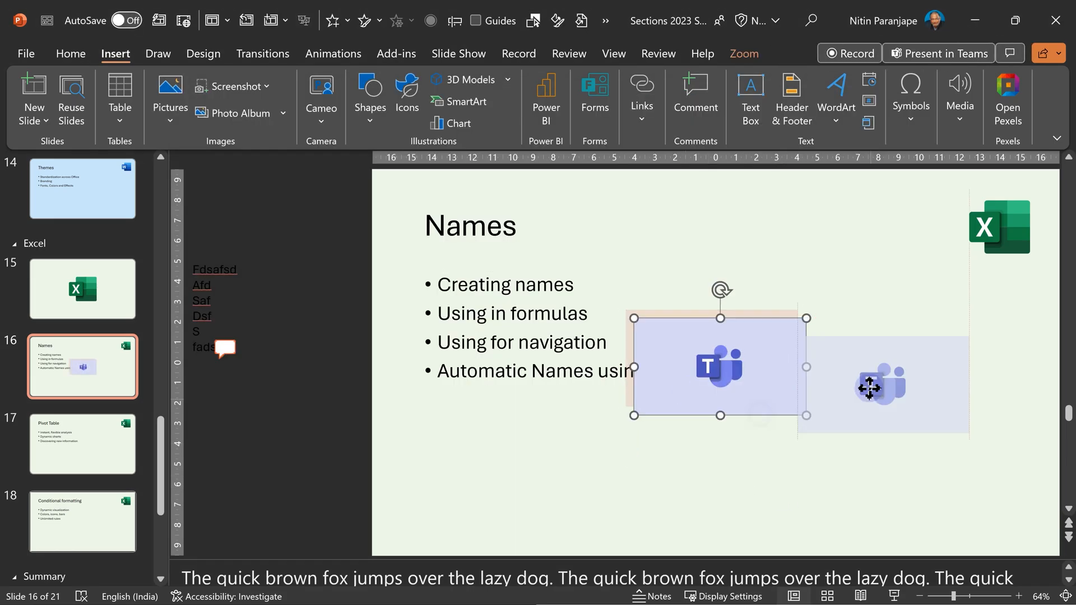
left_click_drag(721, 367, 894, 356)
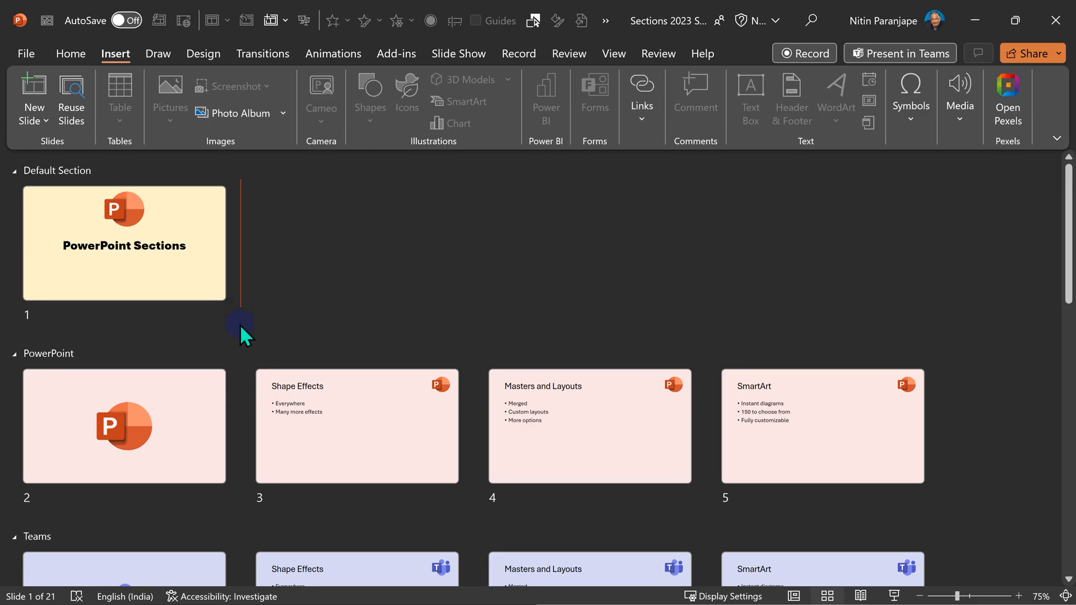
- Mark the spot after slide 1, then cancel the Section Zoom dialog without inserting
scroll("down", 3)
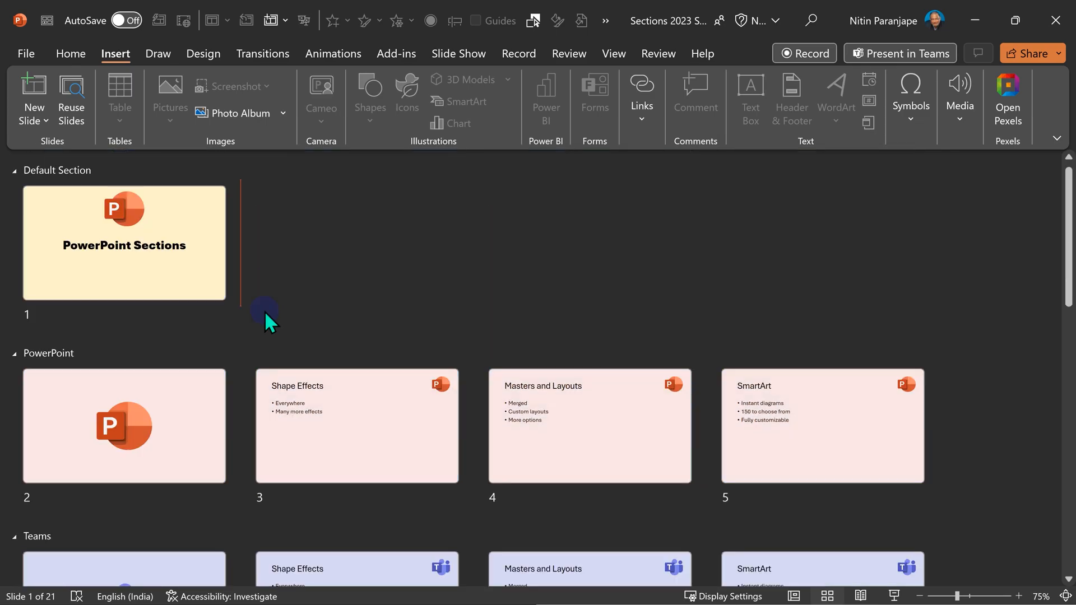
left_click(33, 100)
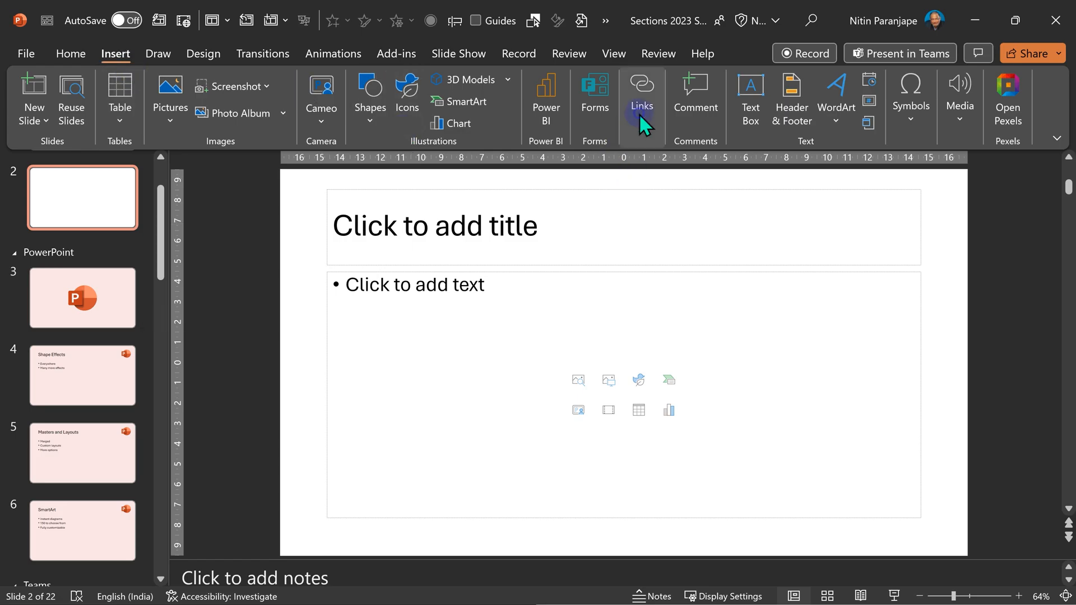
left_click(641, 98)
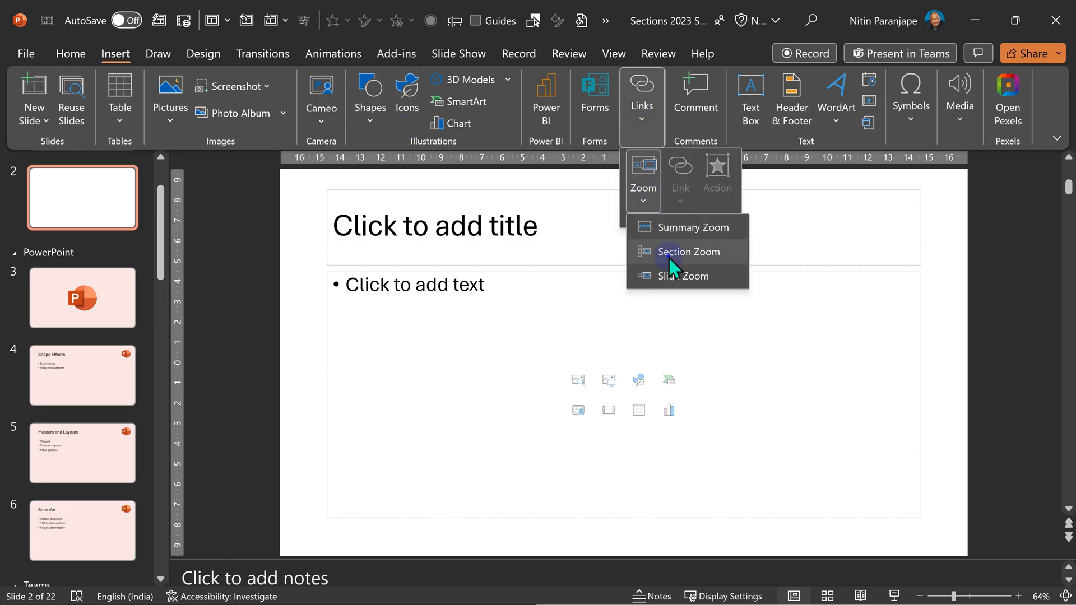
left_click(687, 251)
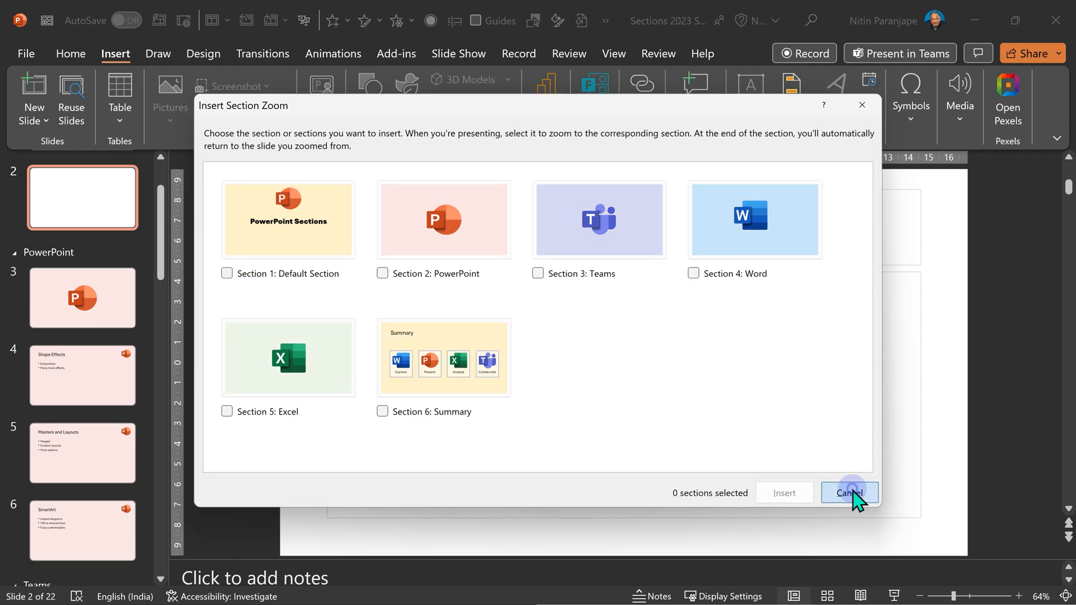
left_click(849, 493)
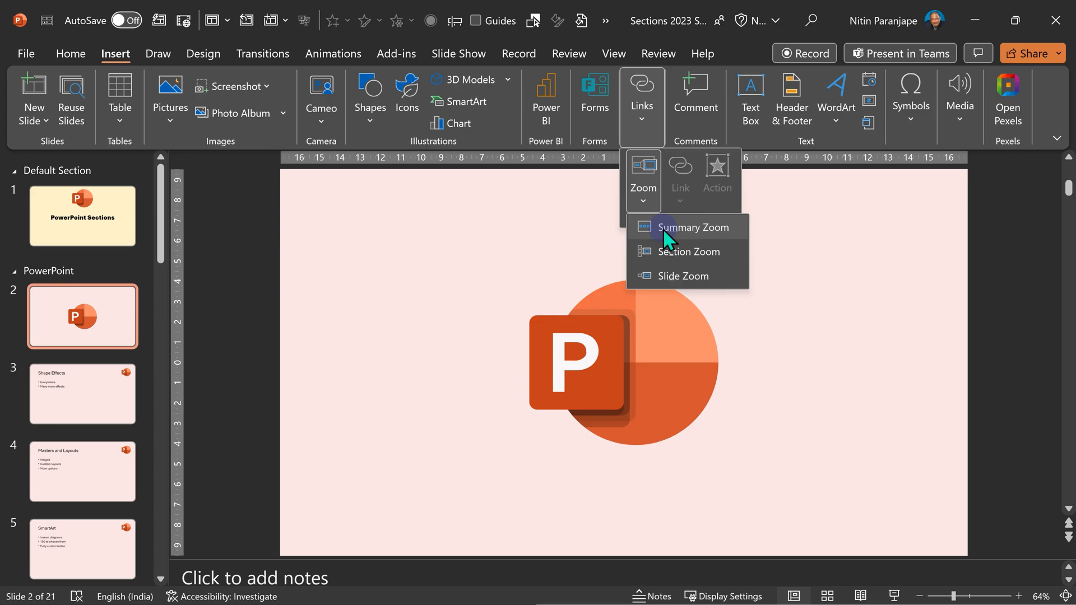
- Insert a Summary Zoom linking the five section start slides, then return to the title slide
left_click(687, 227)
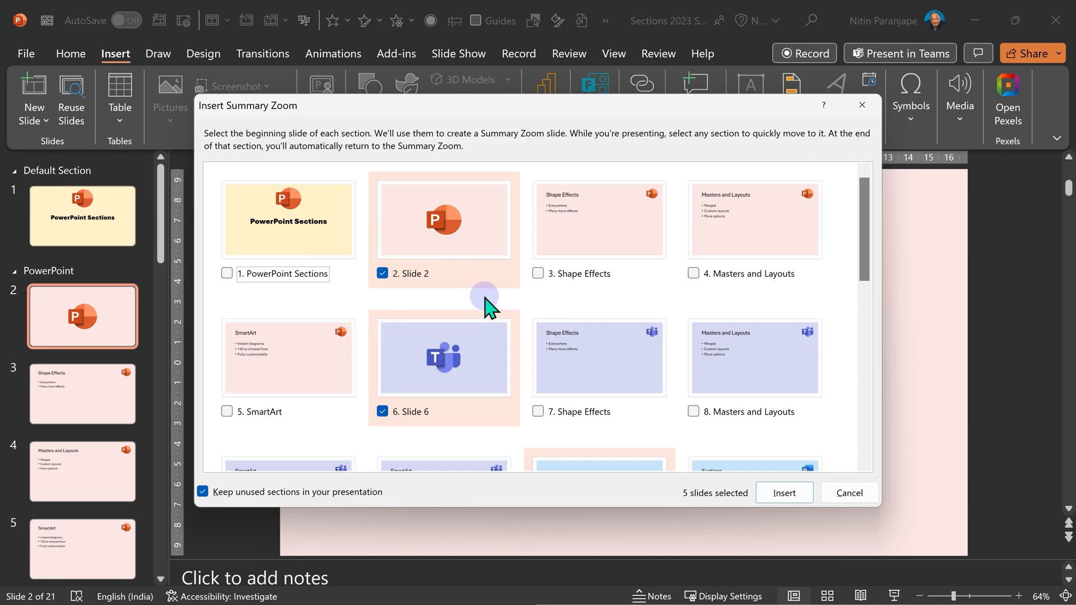
scroll("down", 3)
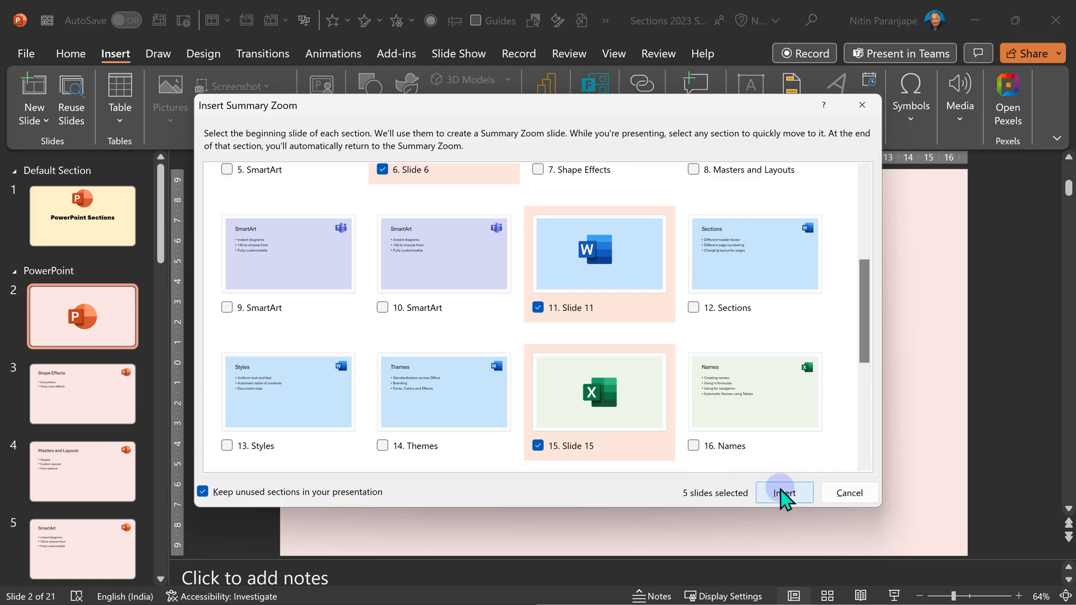
left_click(783, 492)
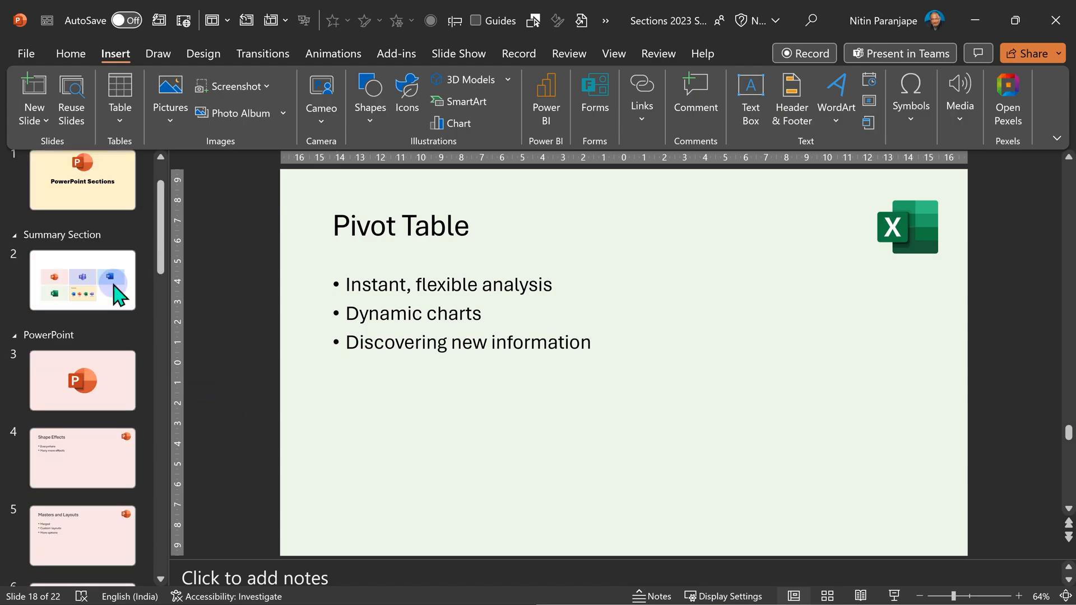
left_click(82, 215)
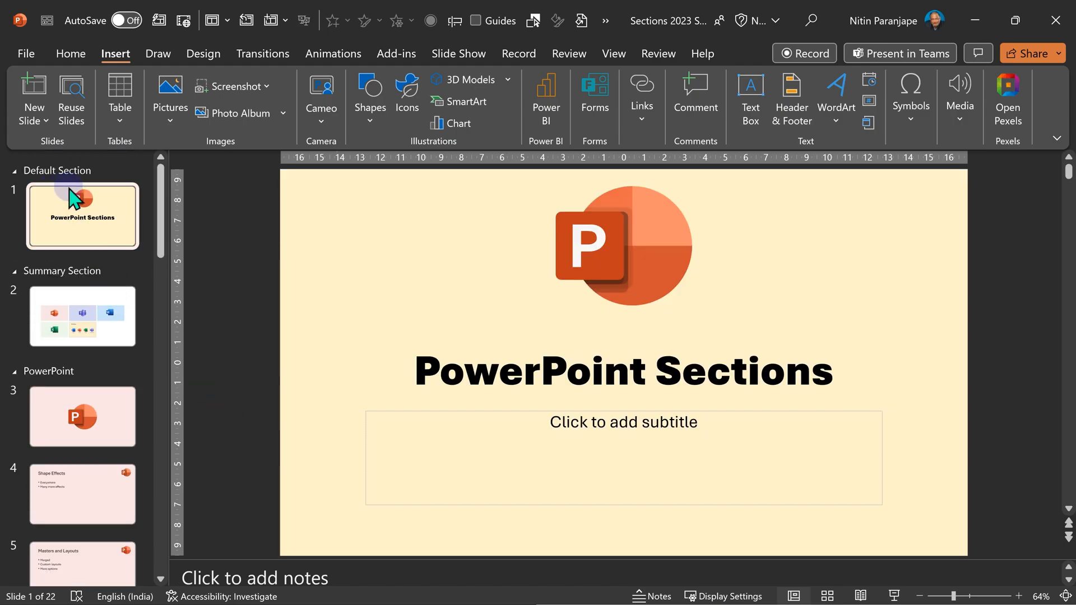